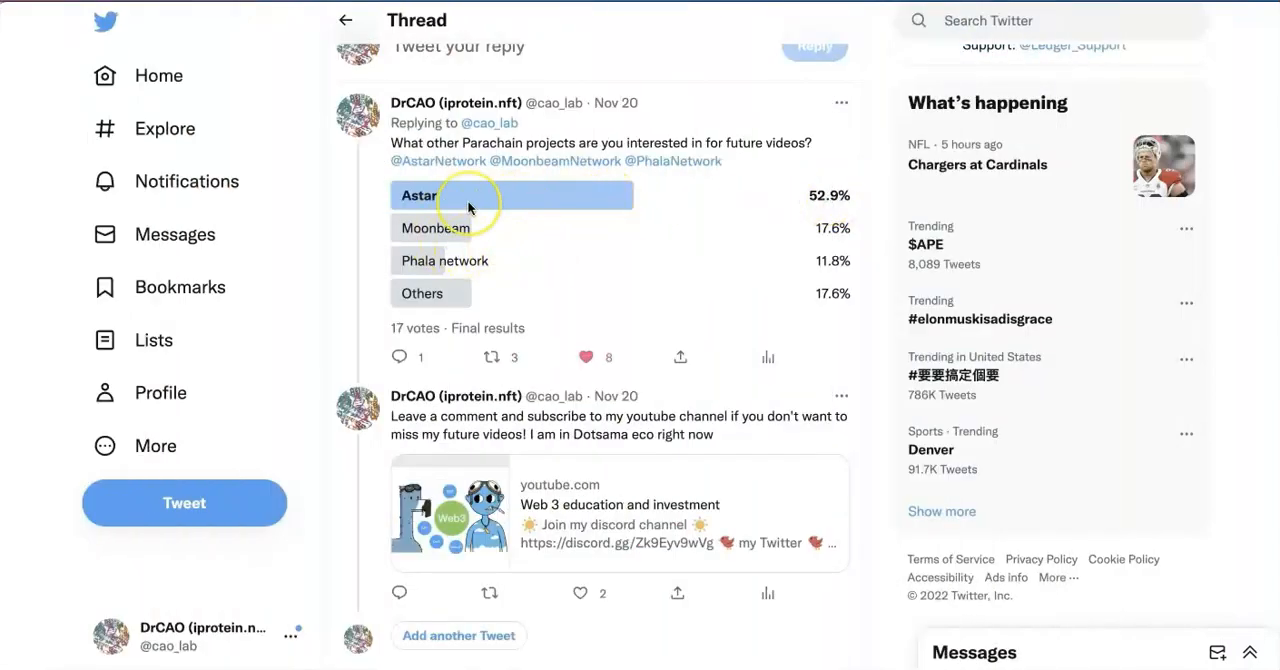
pyautogui.moveTo(576, 222)
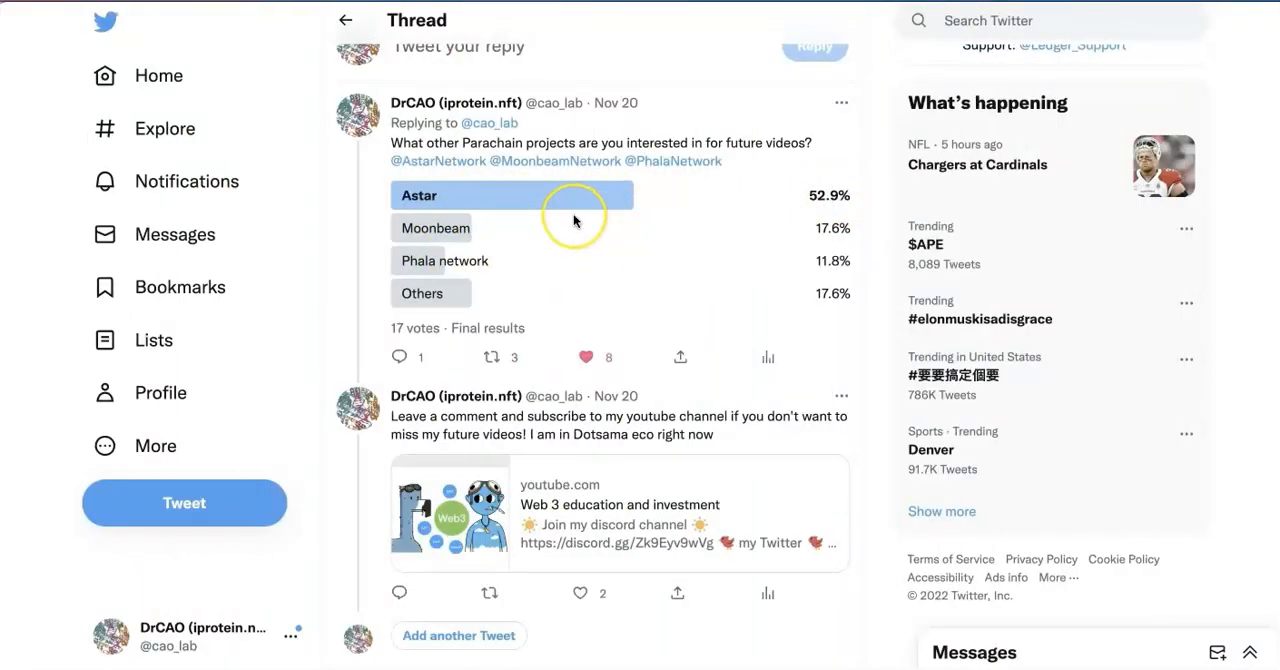
pyautogui.moveTo(824, 208)
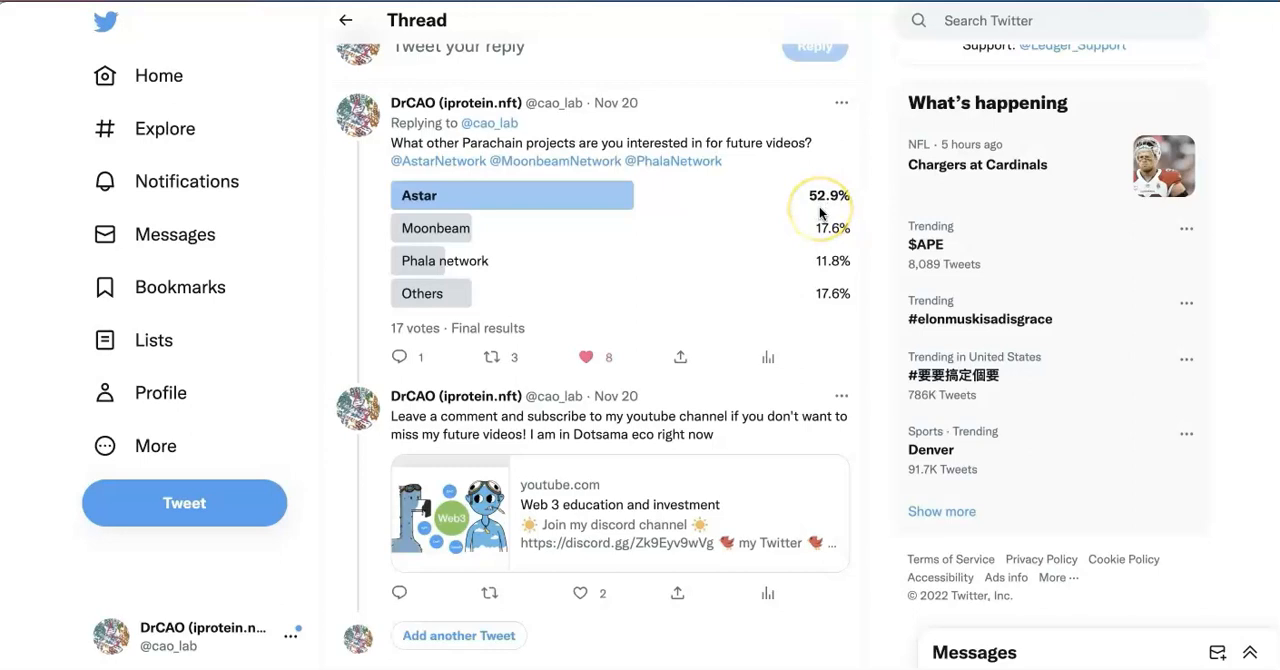
pyautogui.moveTo(730, 218)
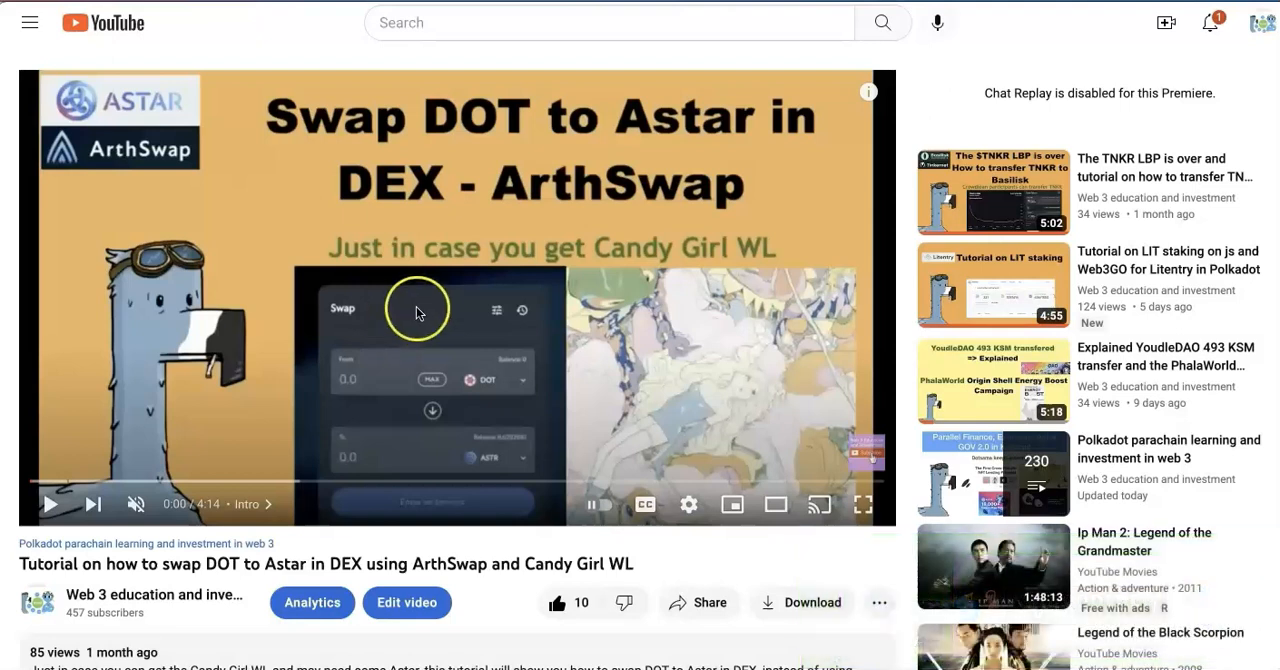
pyautogui.moveTo(610, 298)
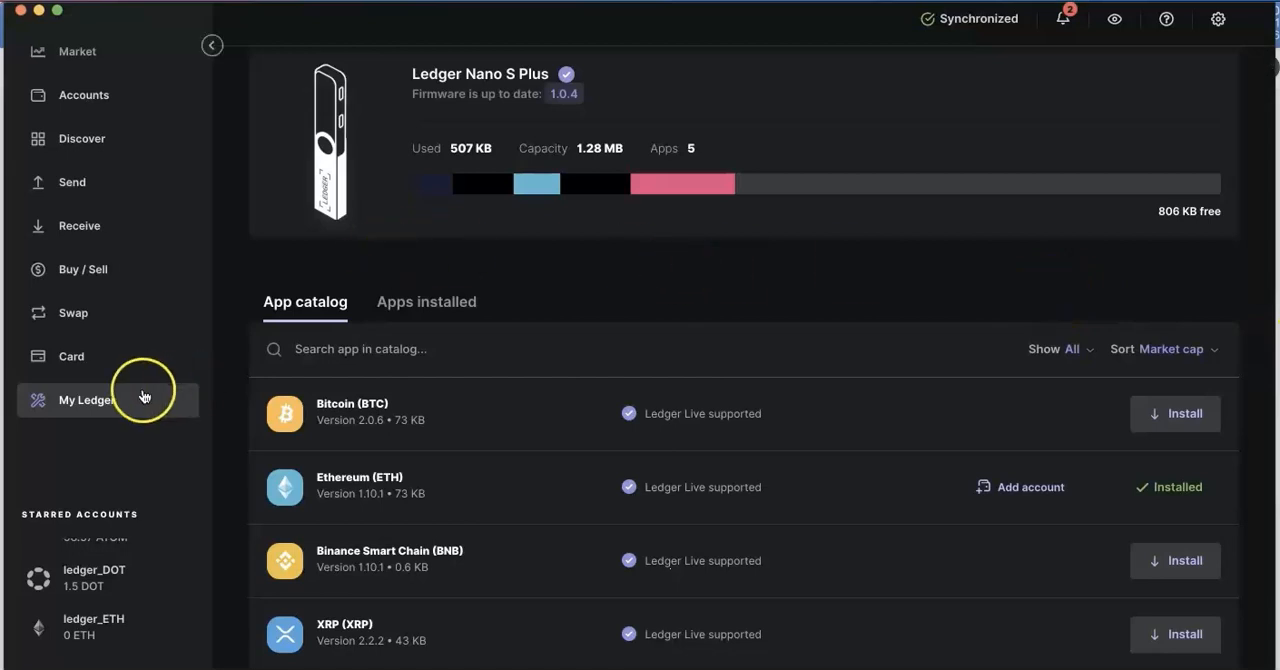
# Search the catalog for 'astar' and request the Astar app install on the Nano S Plus.
pyautogui.write('astar')
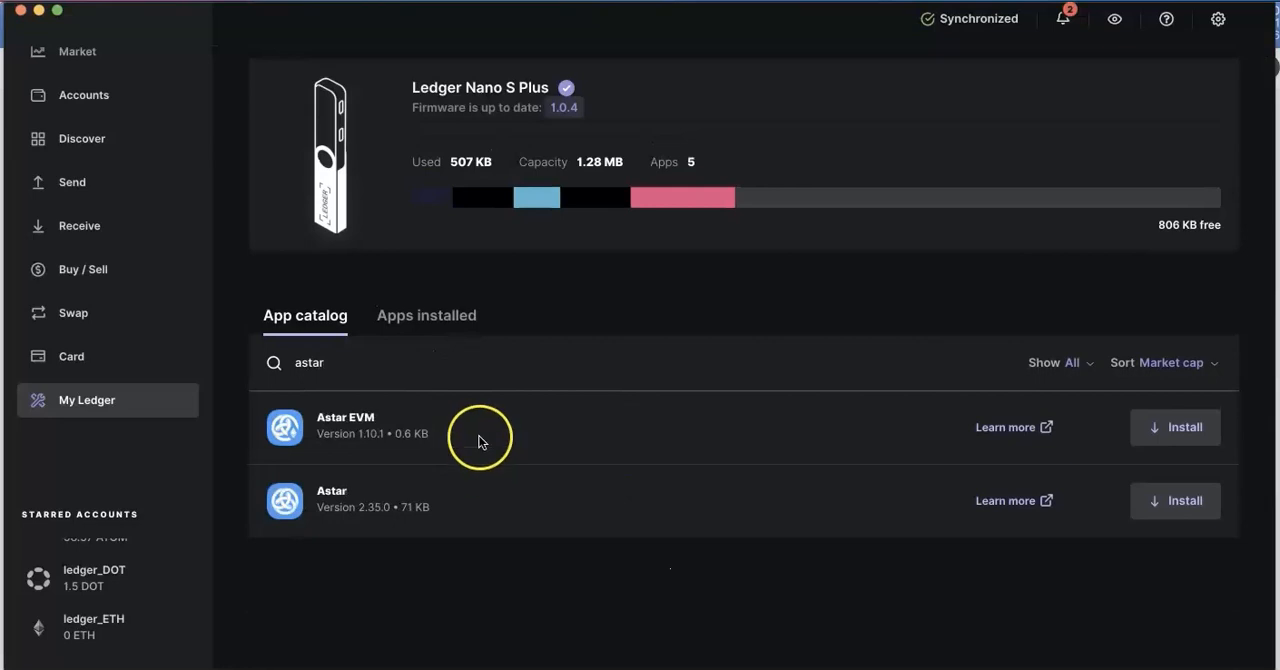
pyautogui.moveTo(1184, 510)
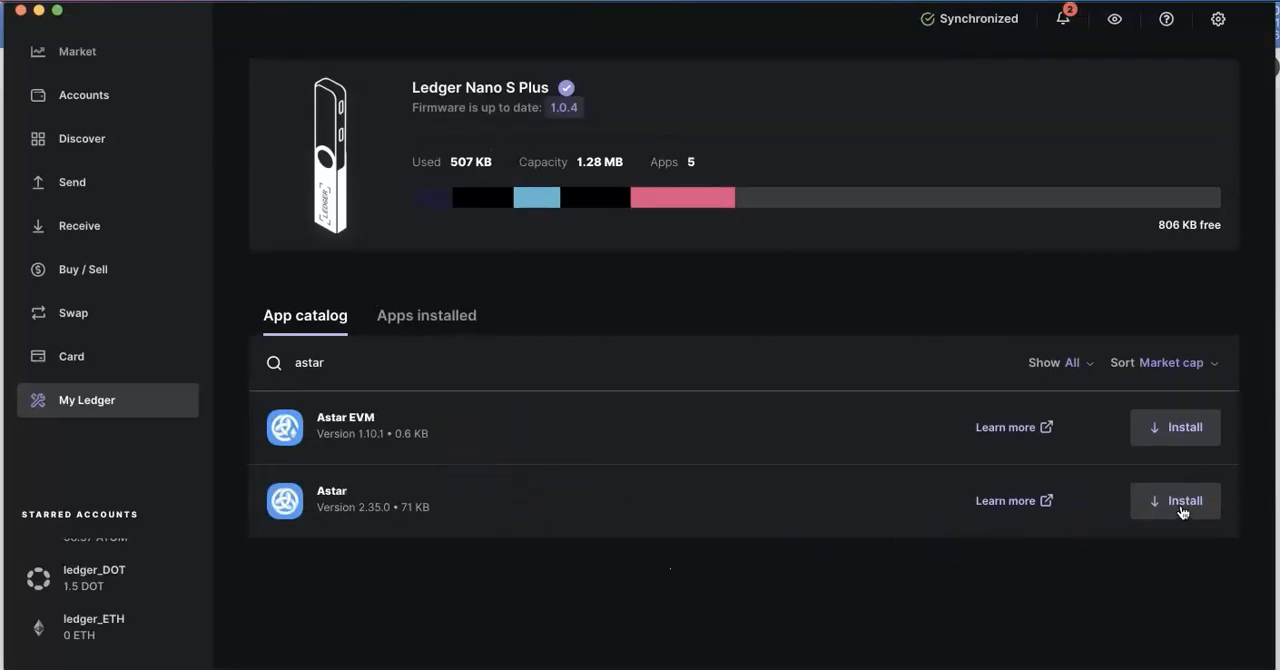
pyautogui.click(1184, 500)
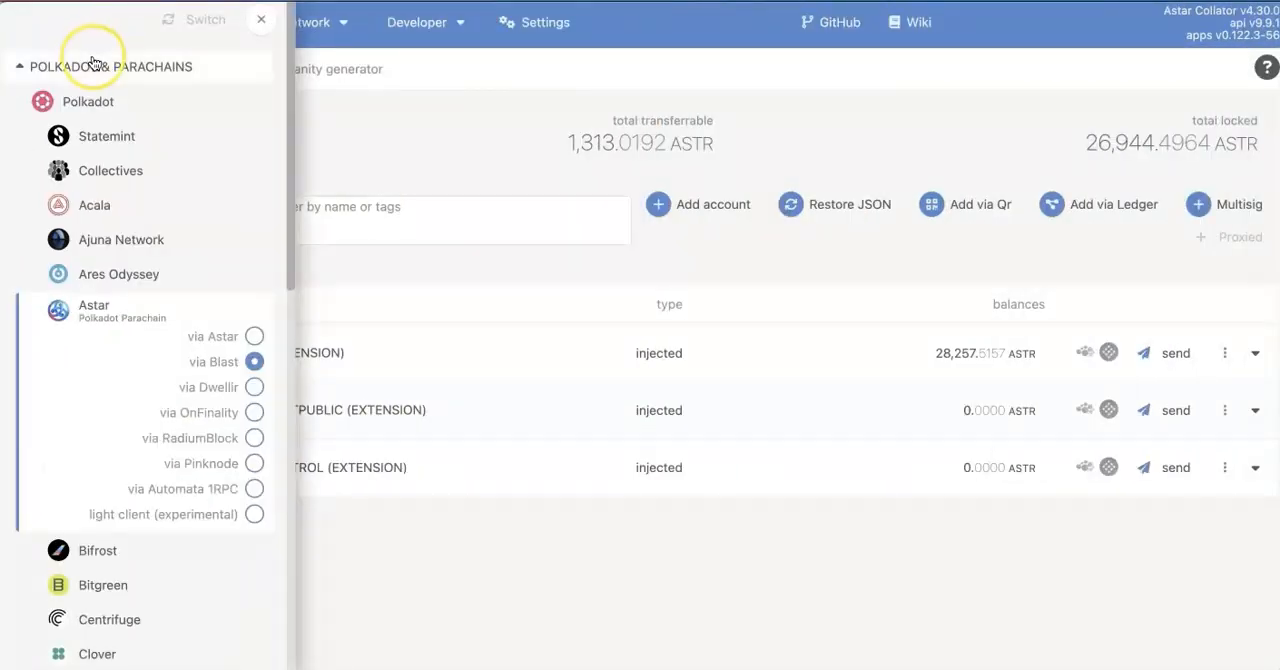
pyautogui.moveTo(178, 66)
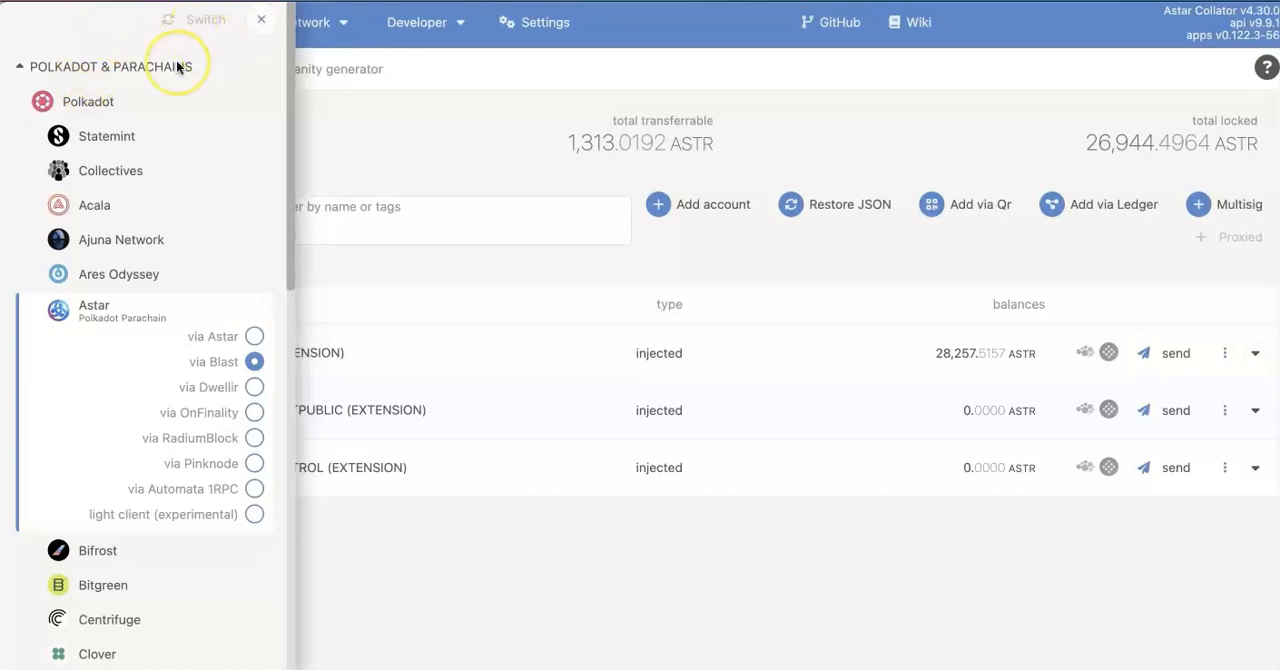
pyautogui.moveTo(250, 66)
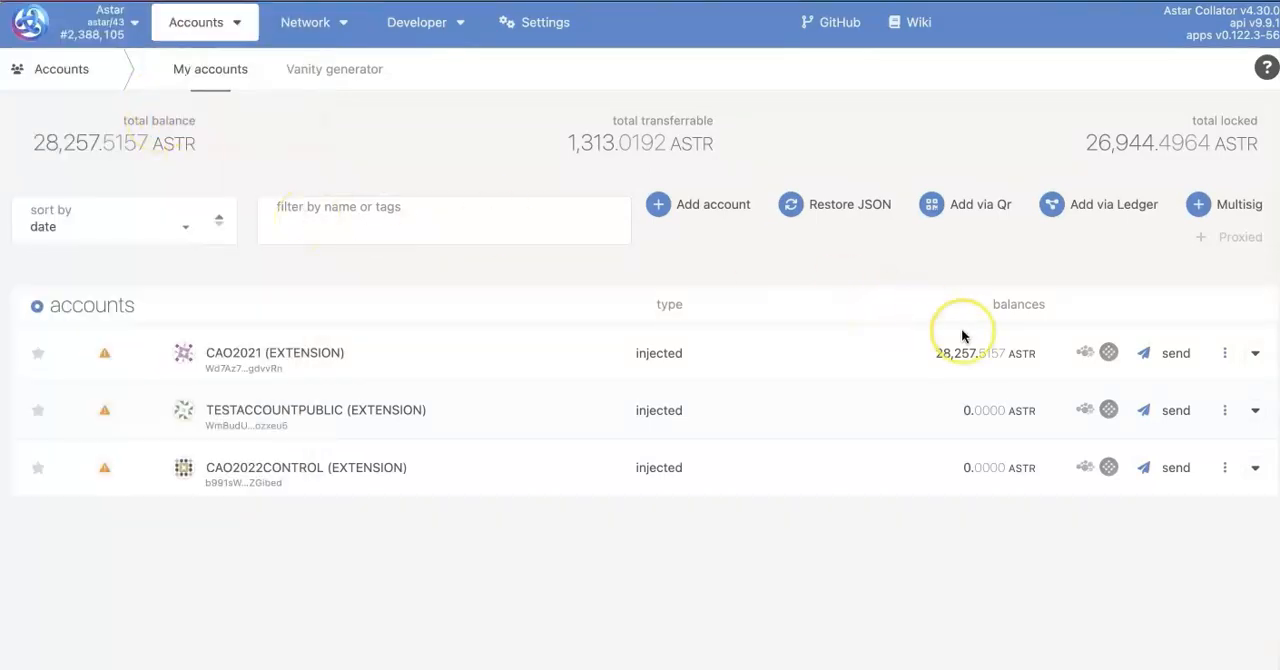
pyautogui.moveTo(1078, 230)
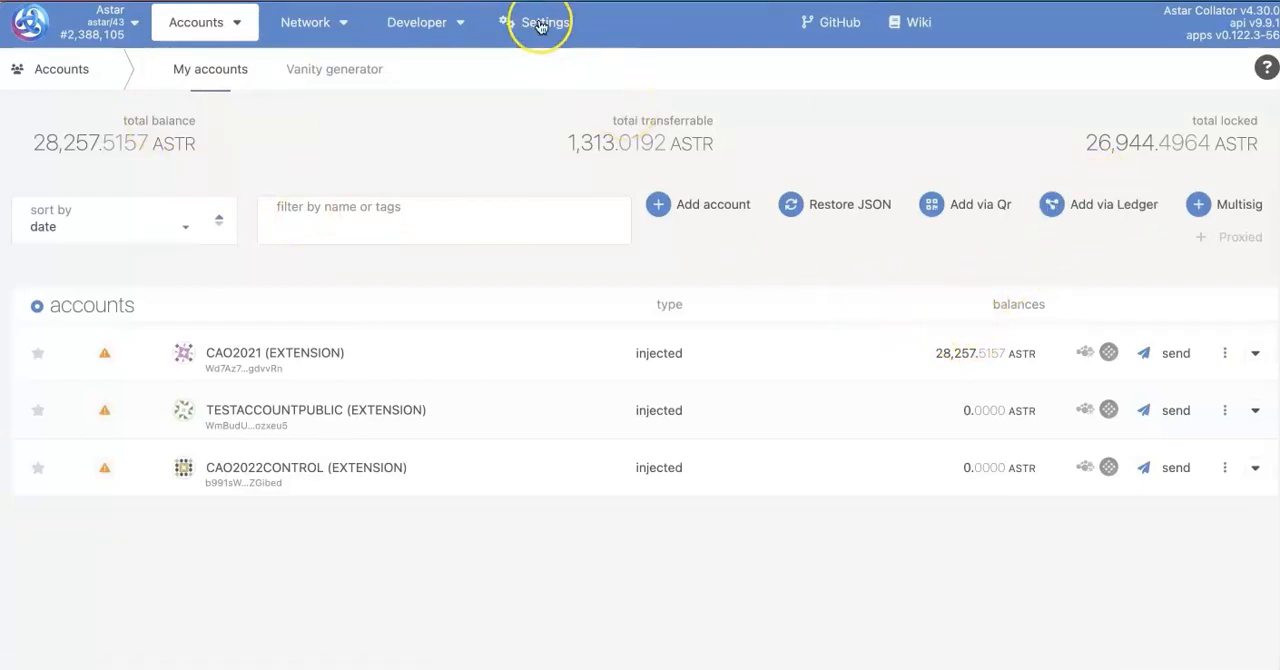
# Check Settings for Ledger via WebUSB, then return to the Accounts list.
pyautogui.click(540, 22)
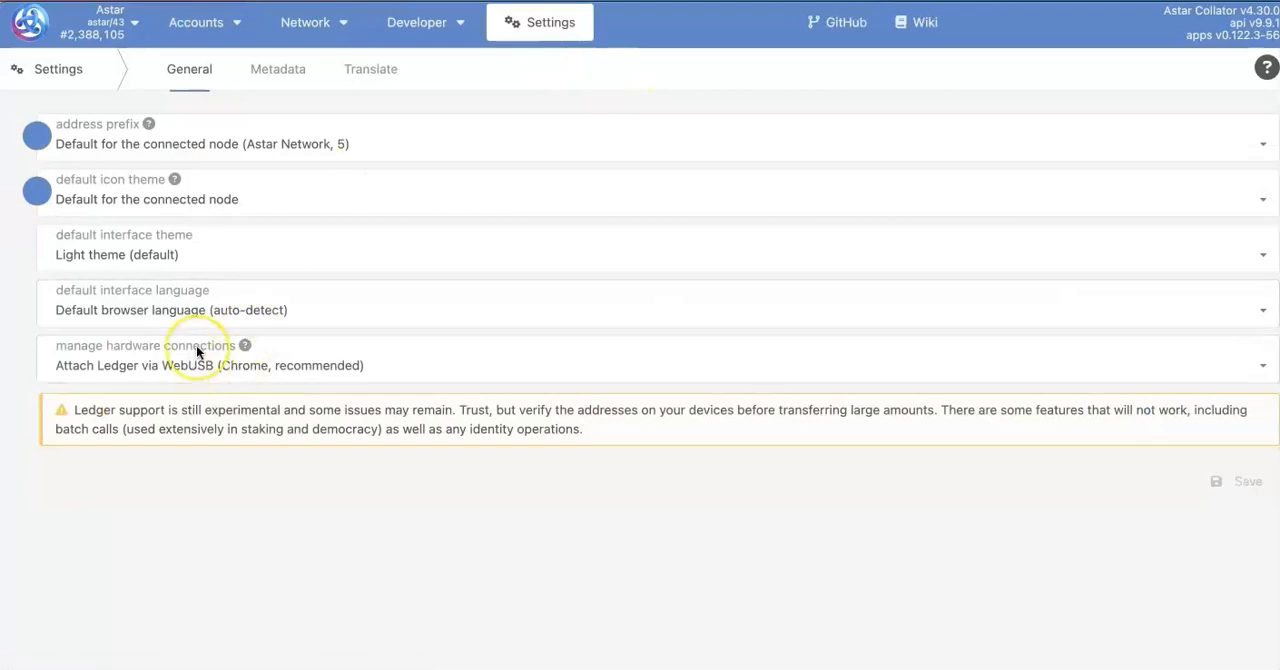
pyautogui.click(196, 22)
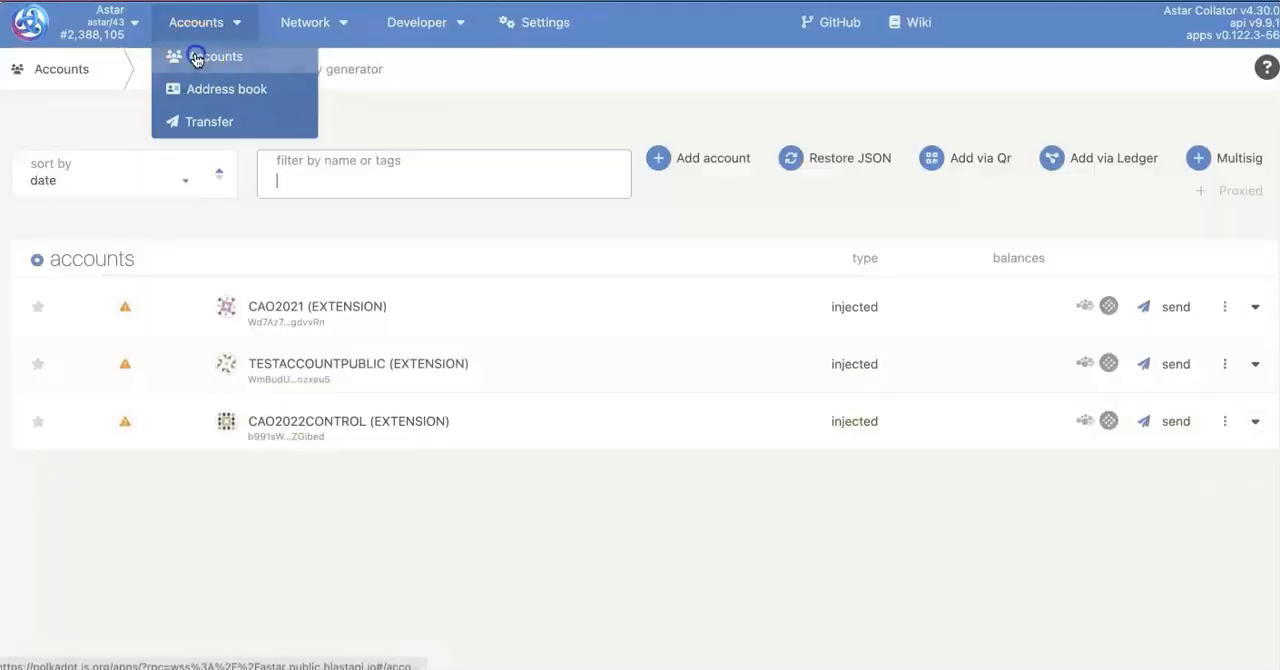
pyautogui.click(216, 56)
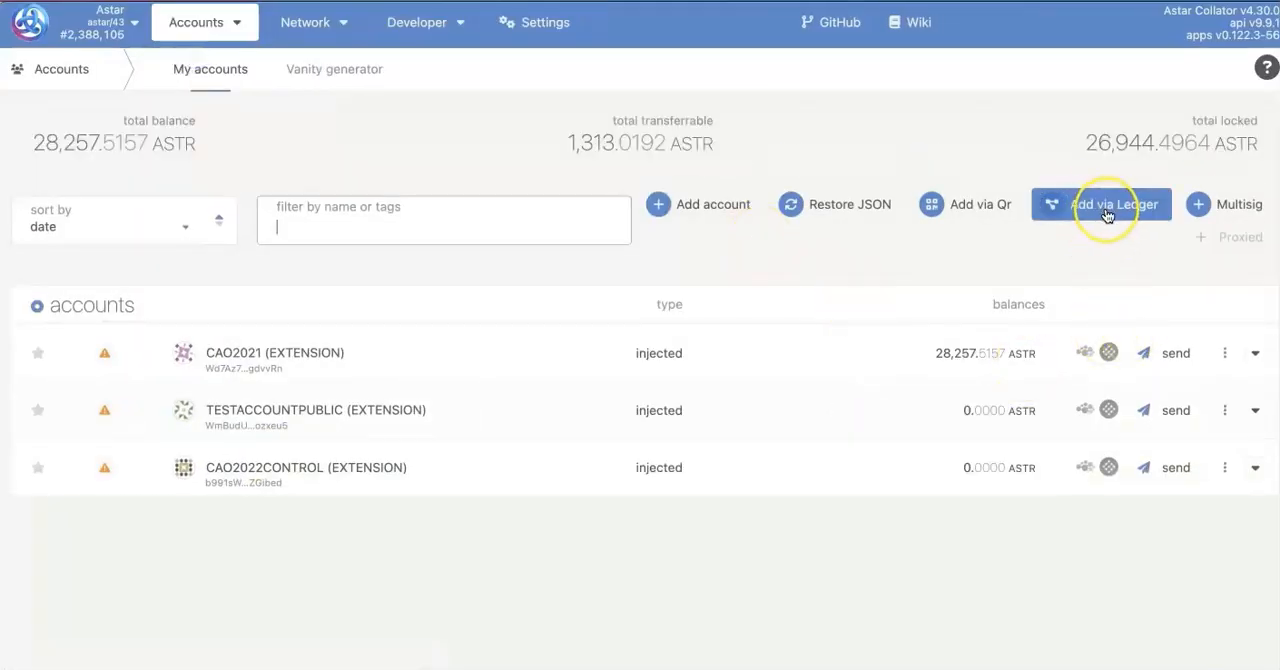
# Add a Ledger account named L-Astar and retry saving after error 28161.
pyautogui.click(1112, 204)
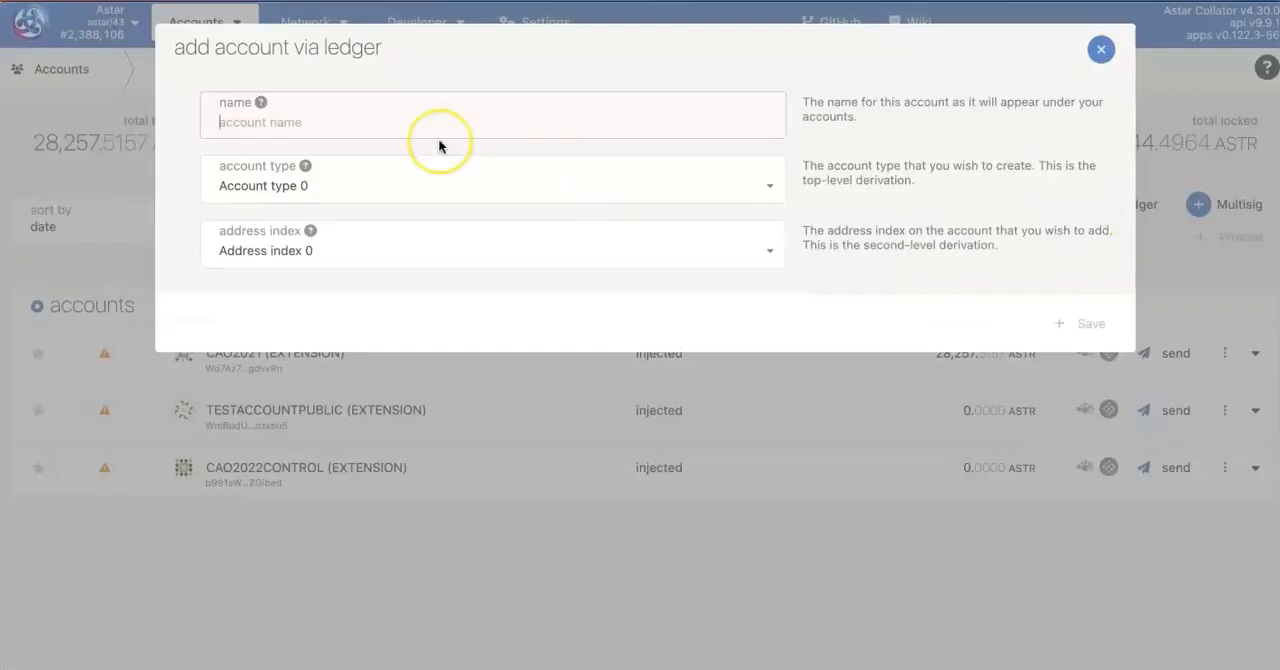
pyautogui.write('L-Astar')
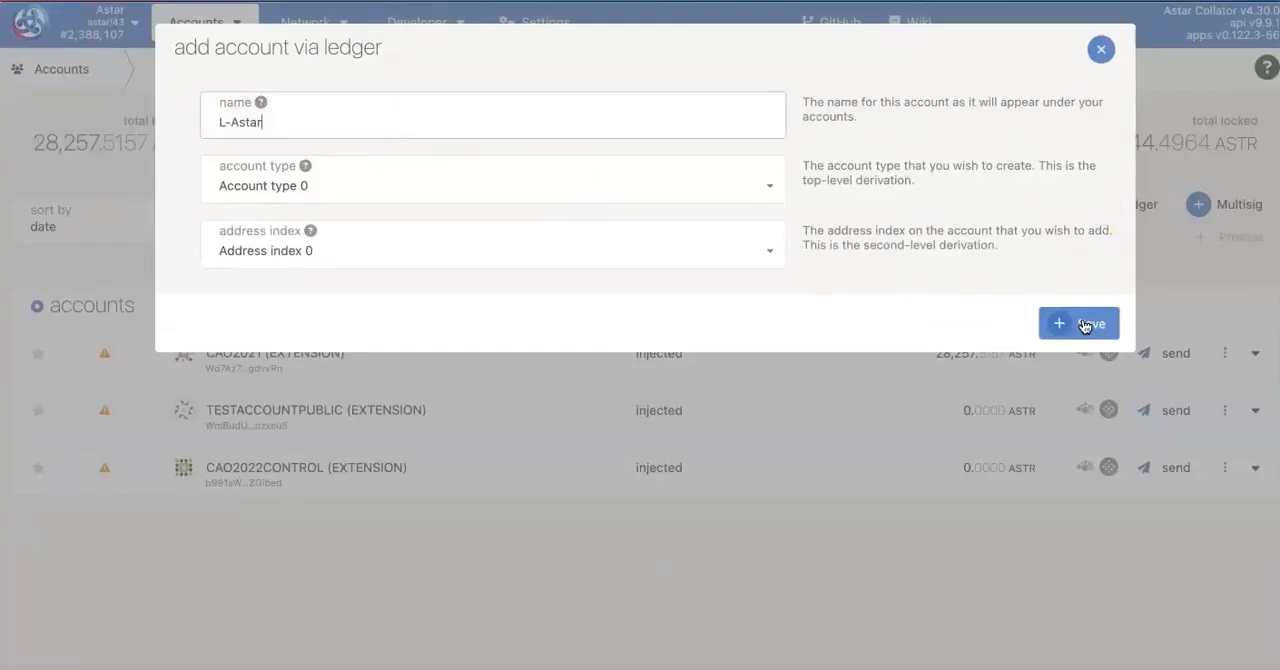
pyautogui.click(1078, 324)
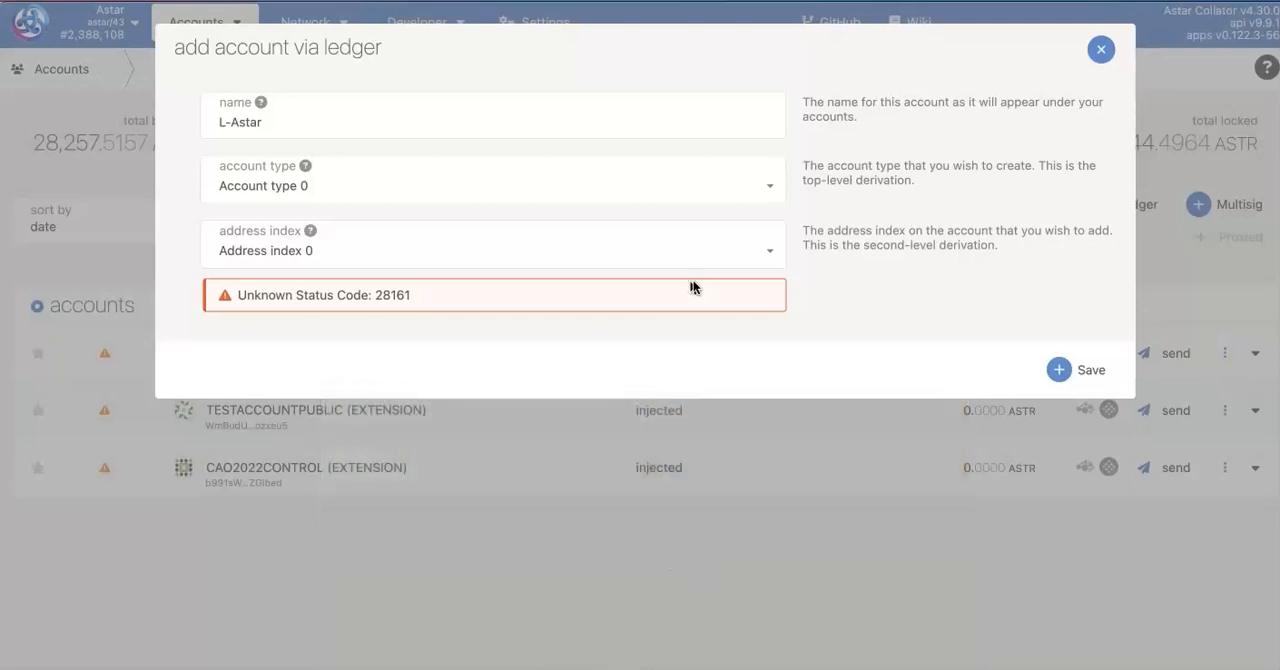
pyautogui.click(1076, 368)
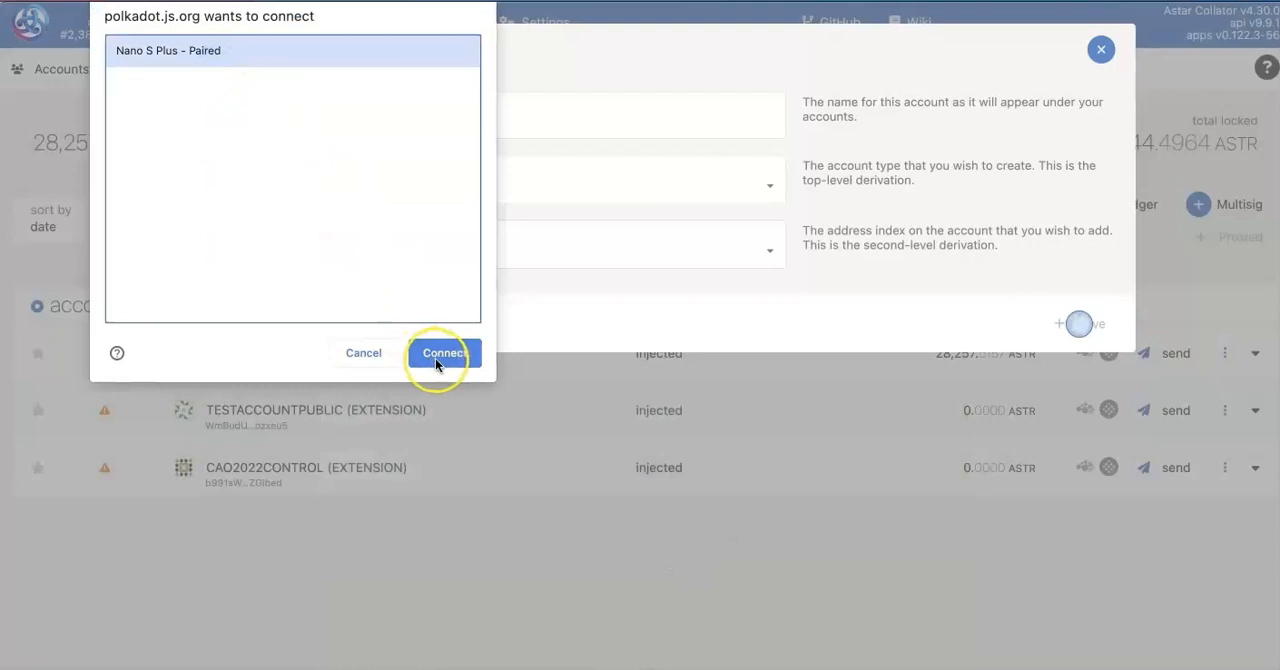
# Pair the Nano S Plus so L-ASTAR appears, then start a transfer from CAO2021.
pyautogui.click(444, 354)
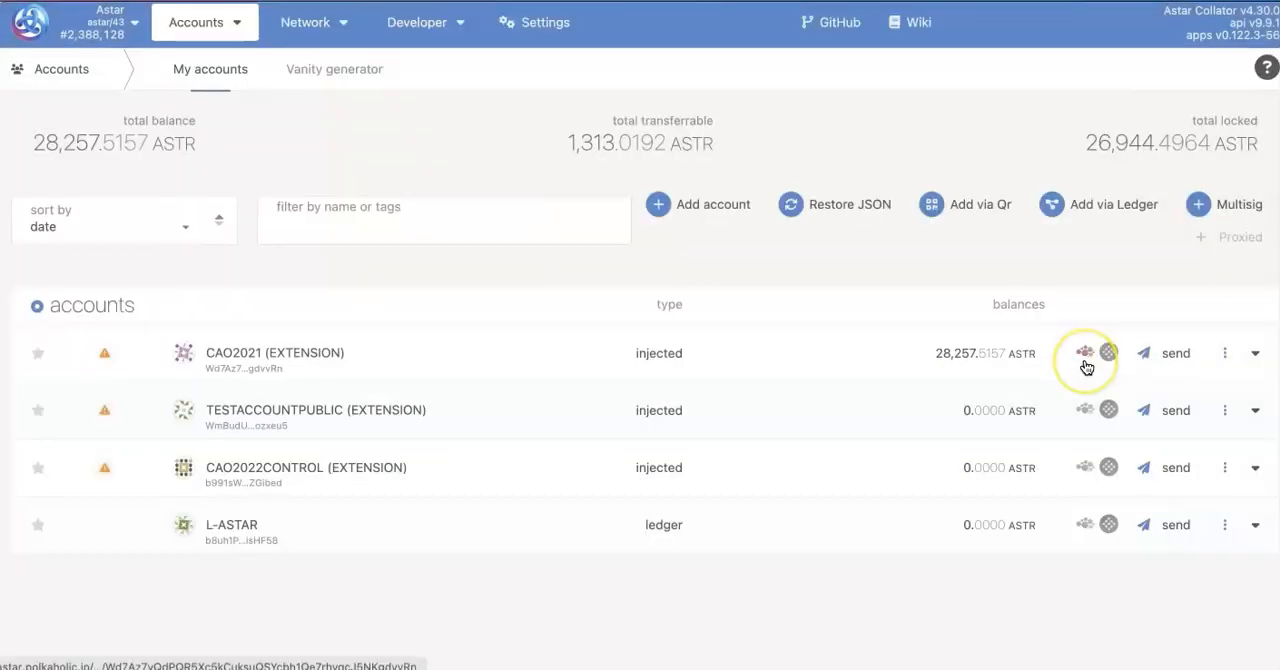
pyautogui.moveTo(1084, 352)
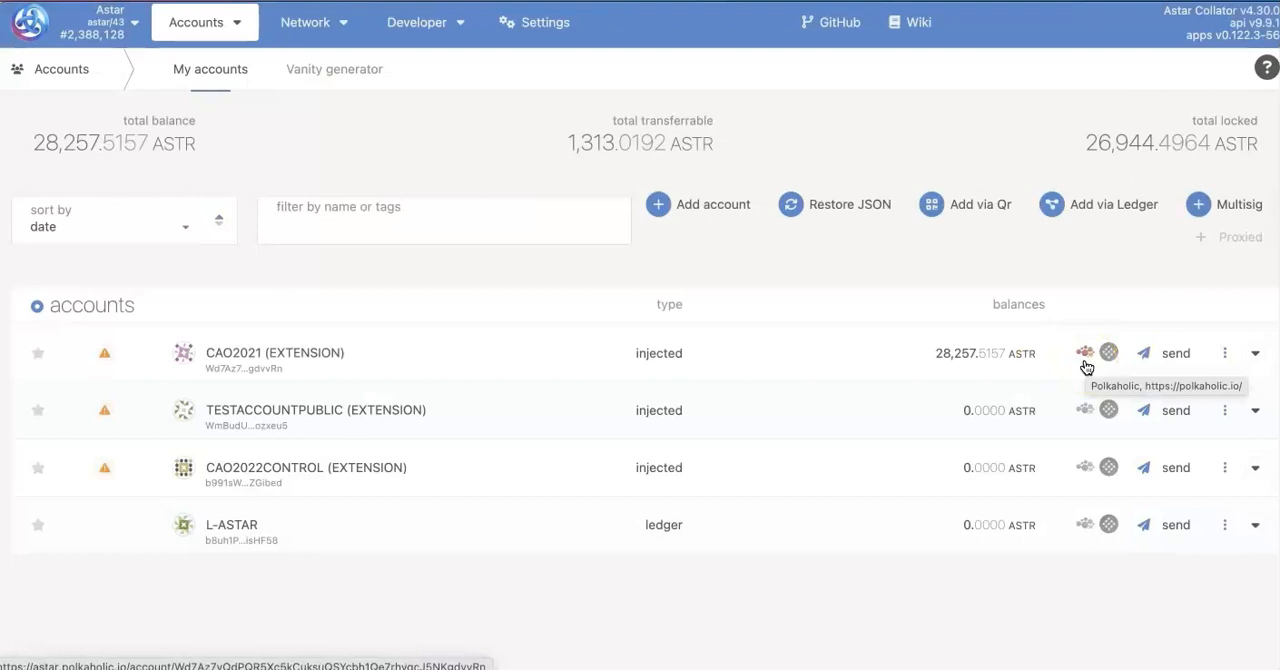
pyautogui.moveTo(1008, 524)
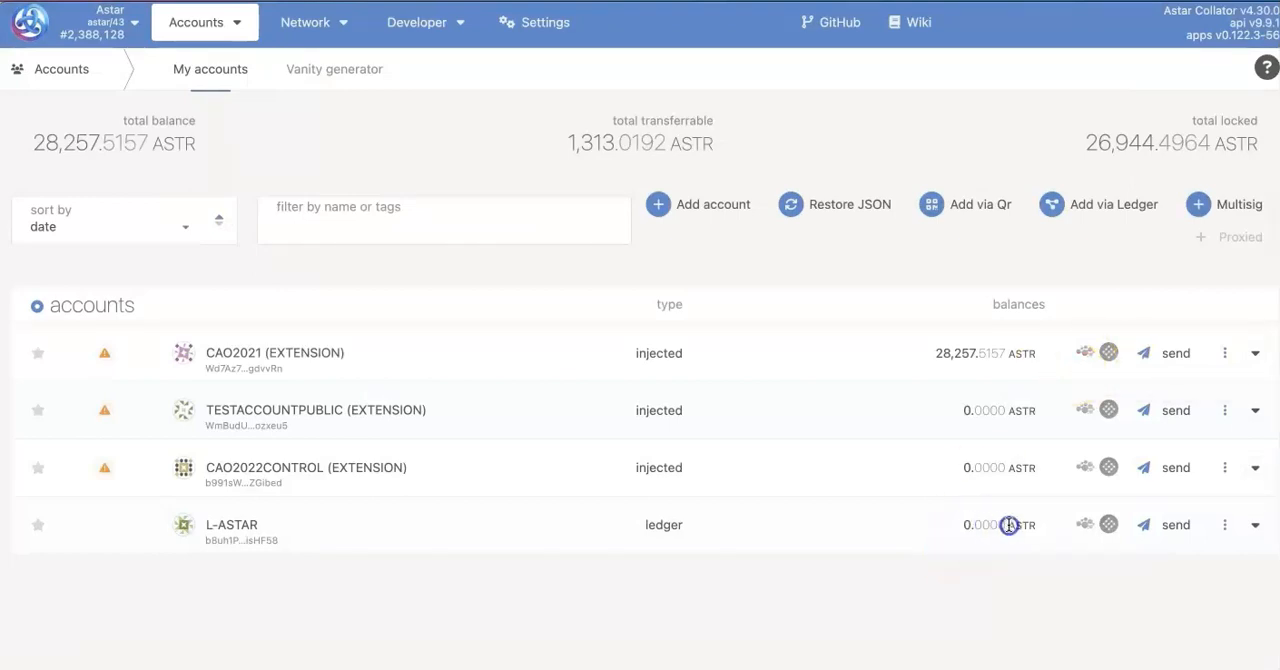
pyautogui.click(1008, 524)
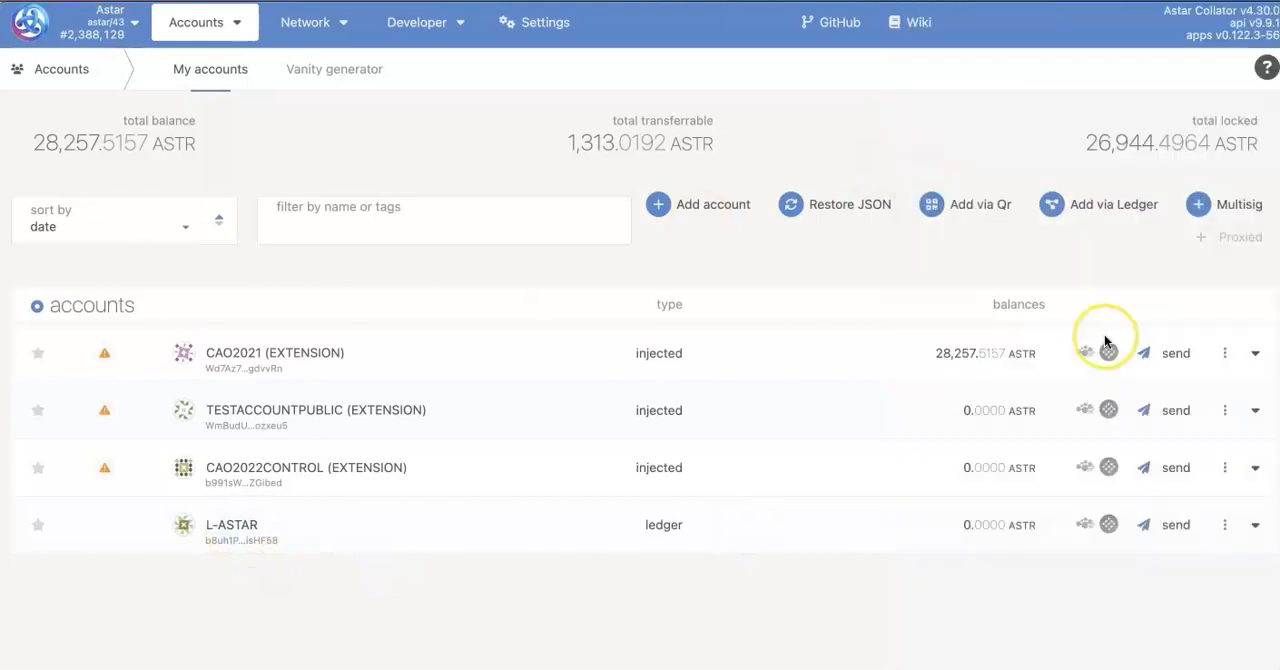
pyautogui.click(1176, 352)
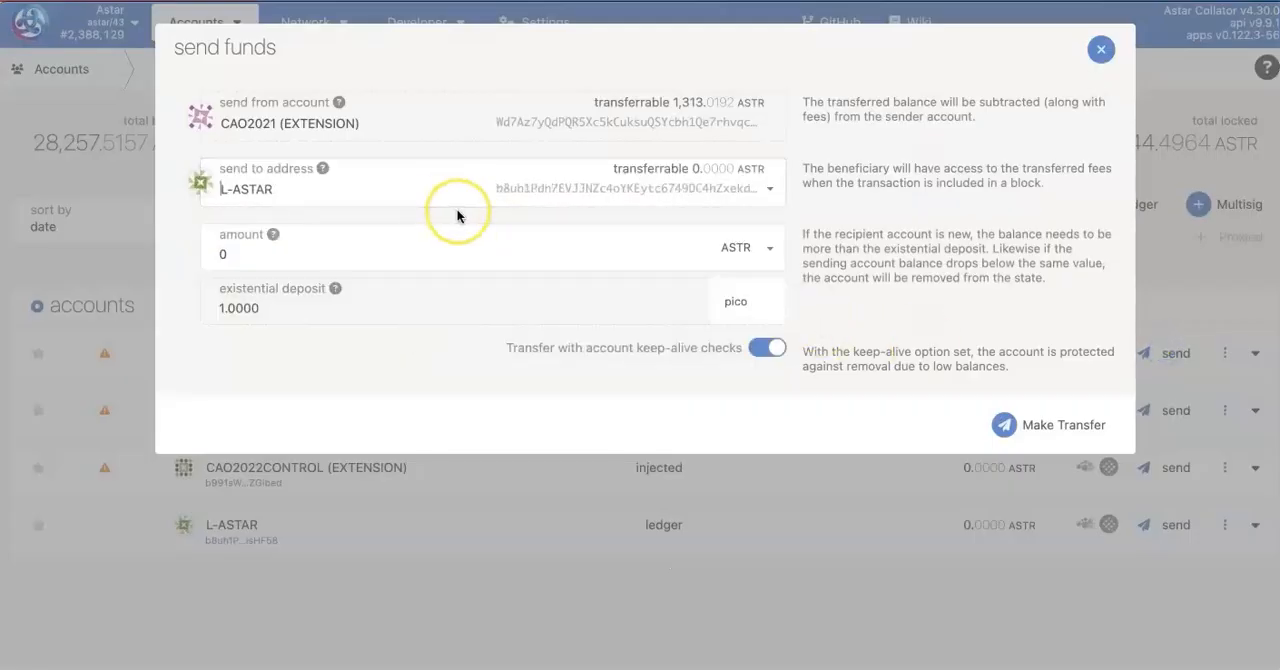
# Transfer 1000 ASTR from CAO2021 to L-ASTAR.
pyautogui.write('1000')
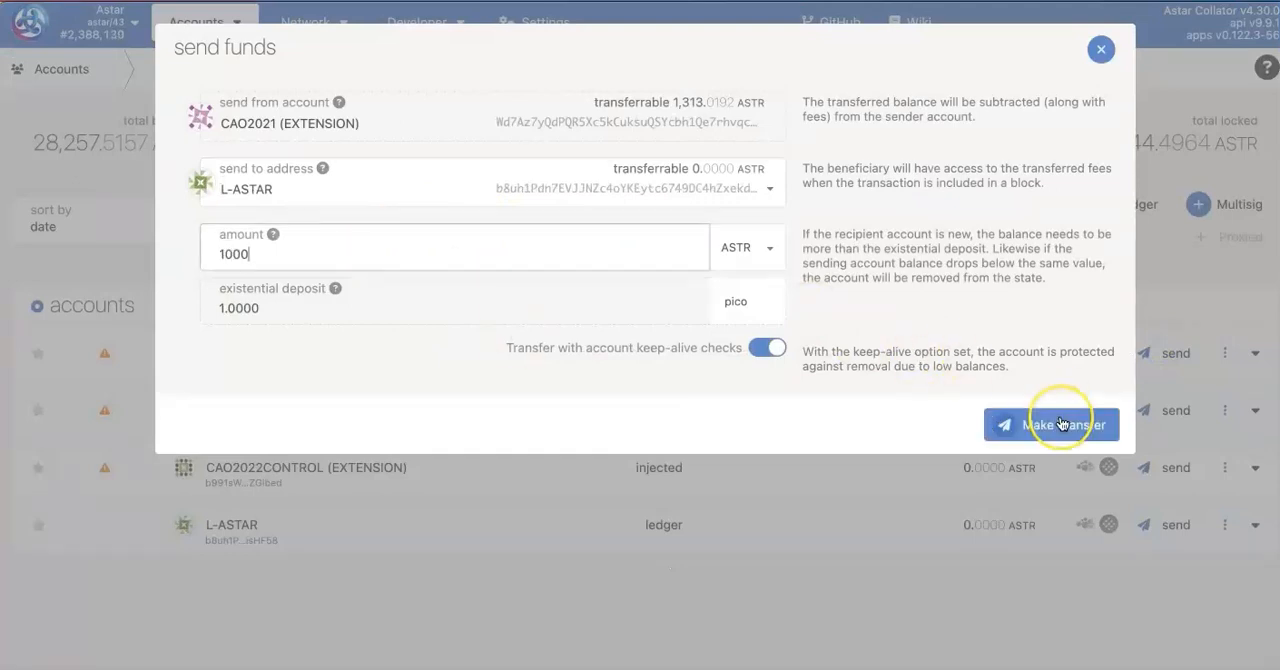
pyautogui.click(1050, 424)
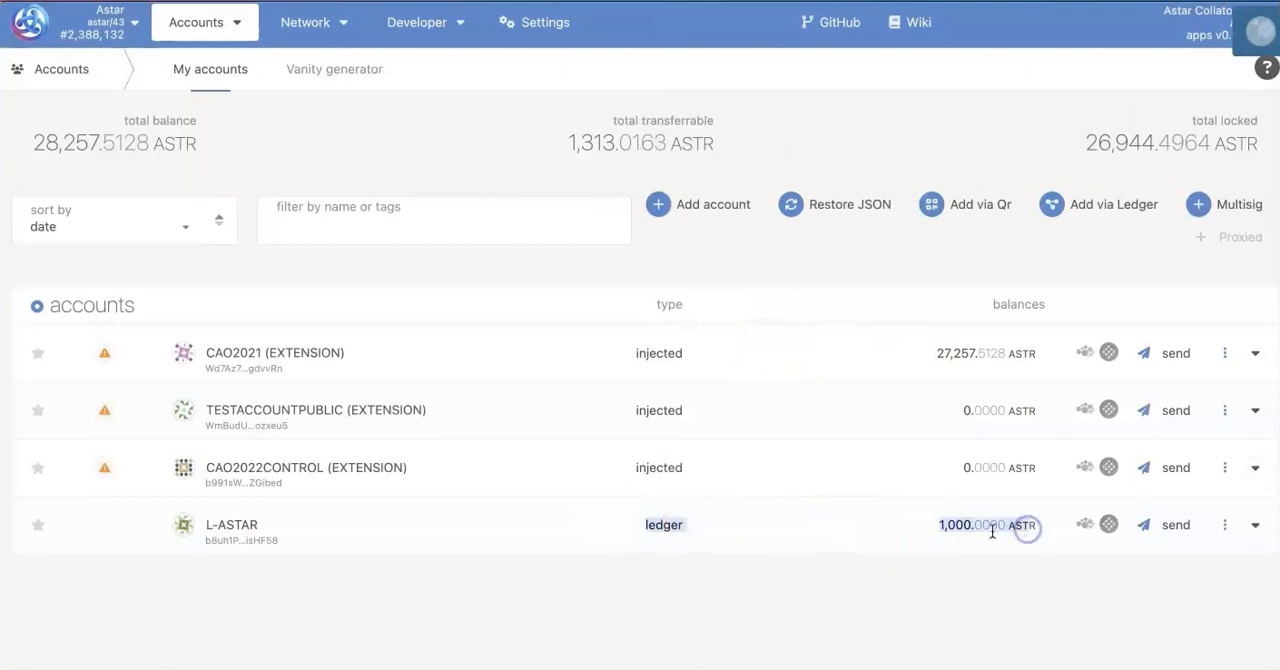
pyautogui.moveTo(956, 470)
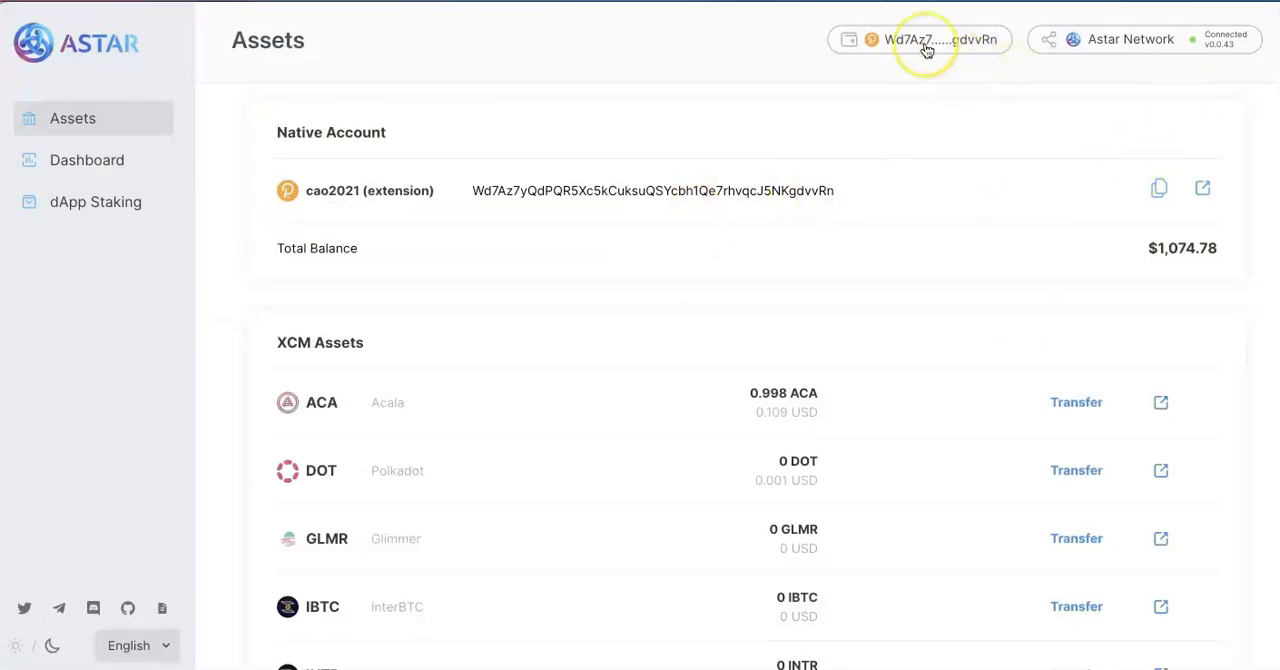
# Bring up the wallet account chooser and the polkadot{.js} extension's account list.
pyautogui.click(918, 40)
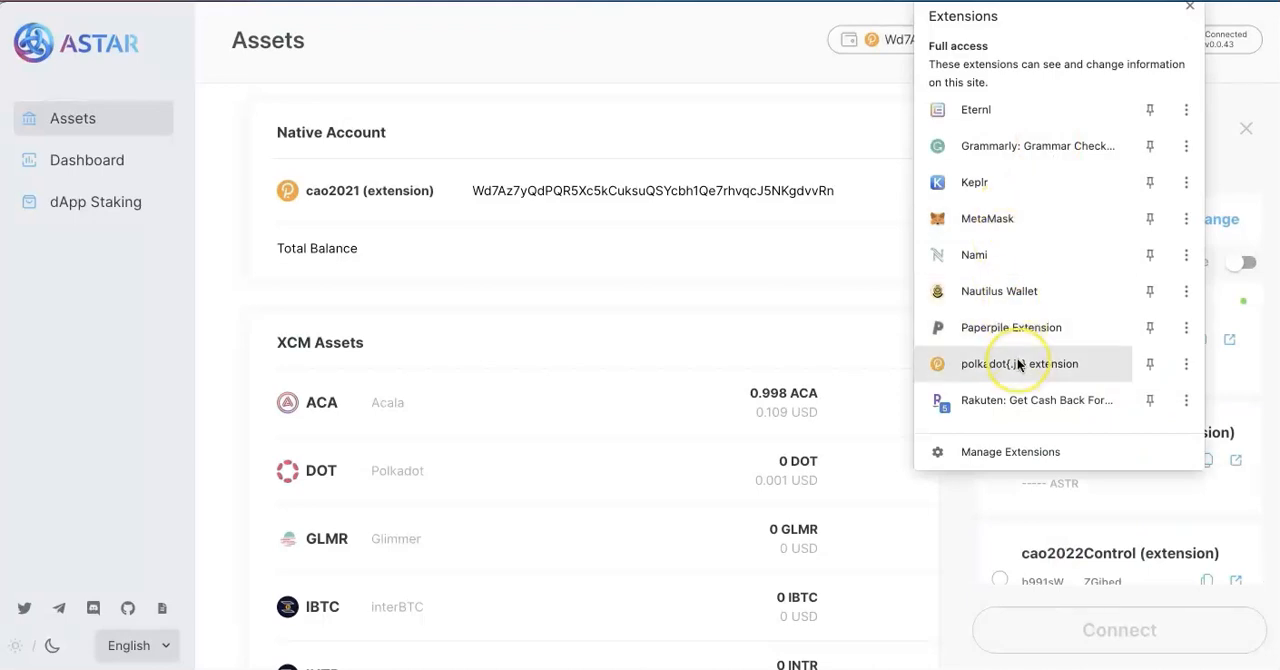
pyautogui.click(1020, 364)
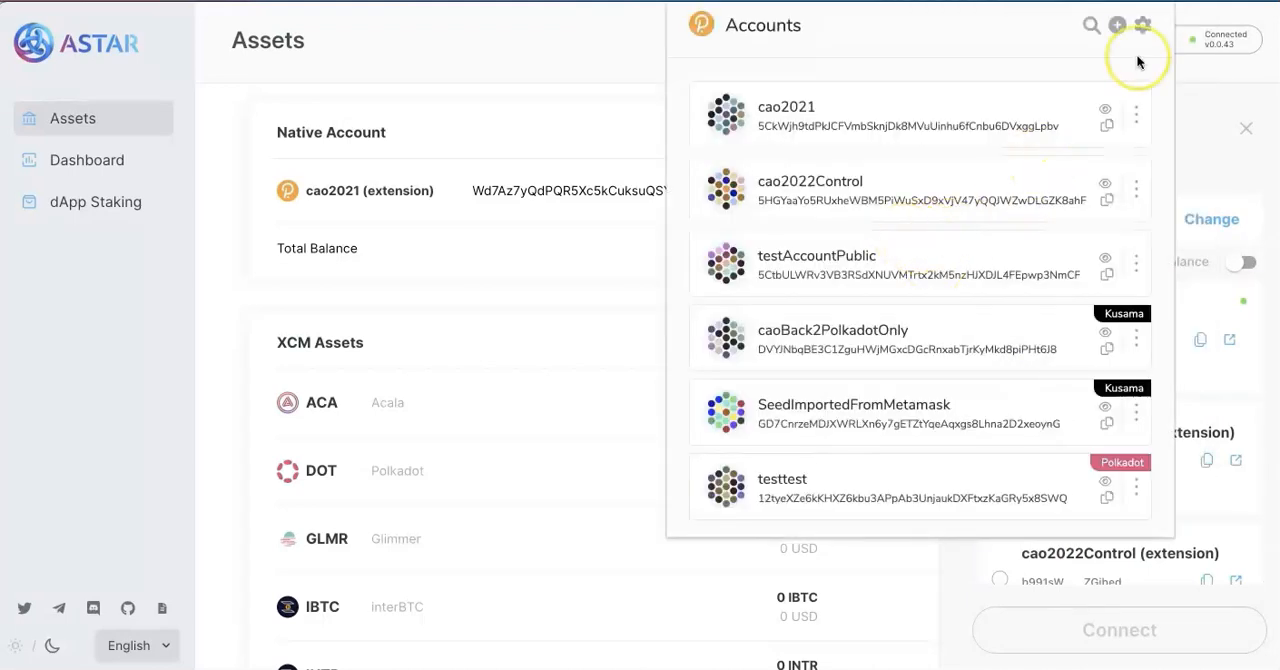
# Import the Ledger account on Astar Network into the extension as L-Astar, refreshing after the error.
pyautogui.click(1116, 24)
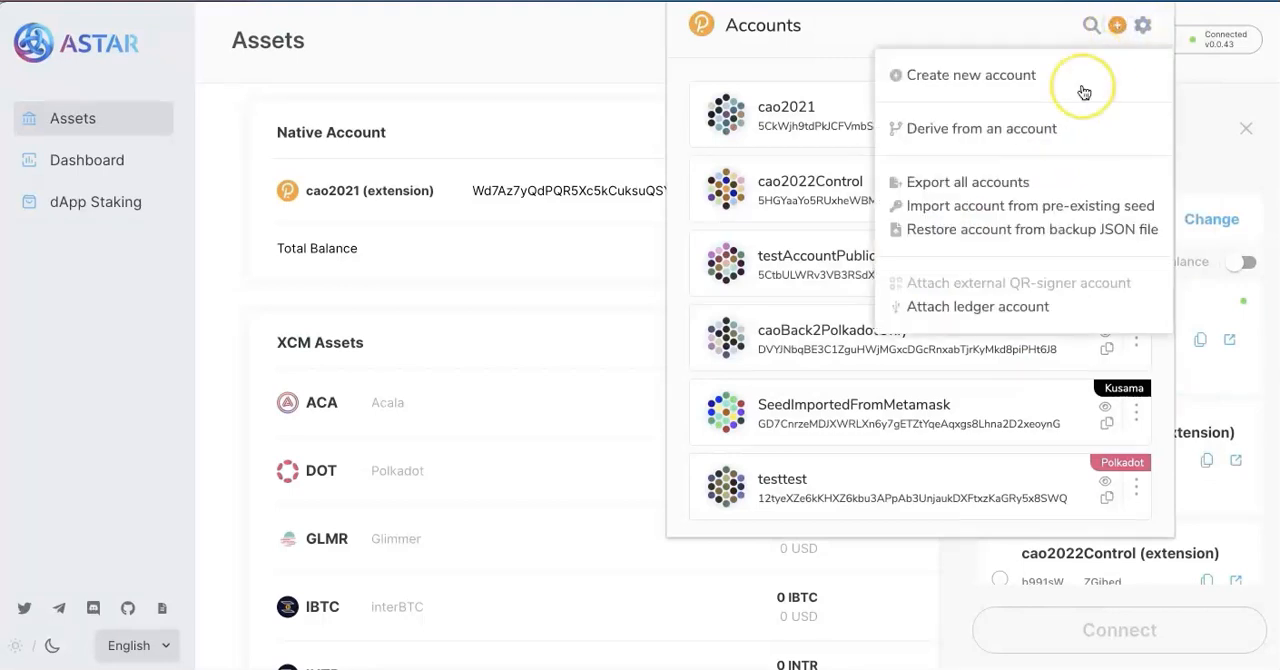
pyautogui.click(978, 306)
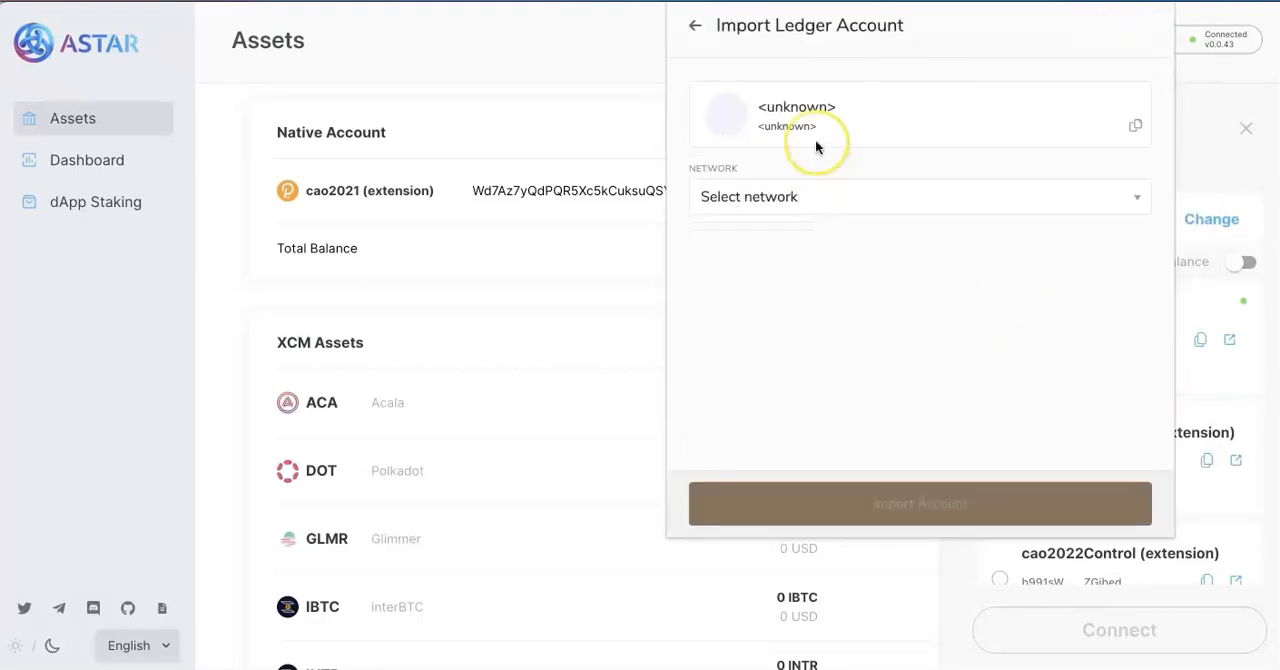
pyautogui.click(918, 196)
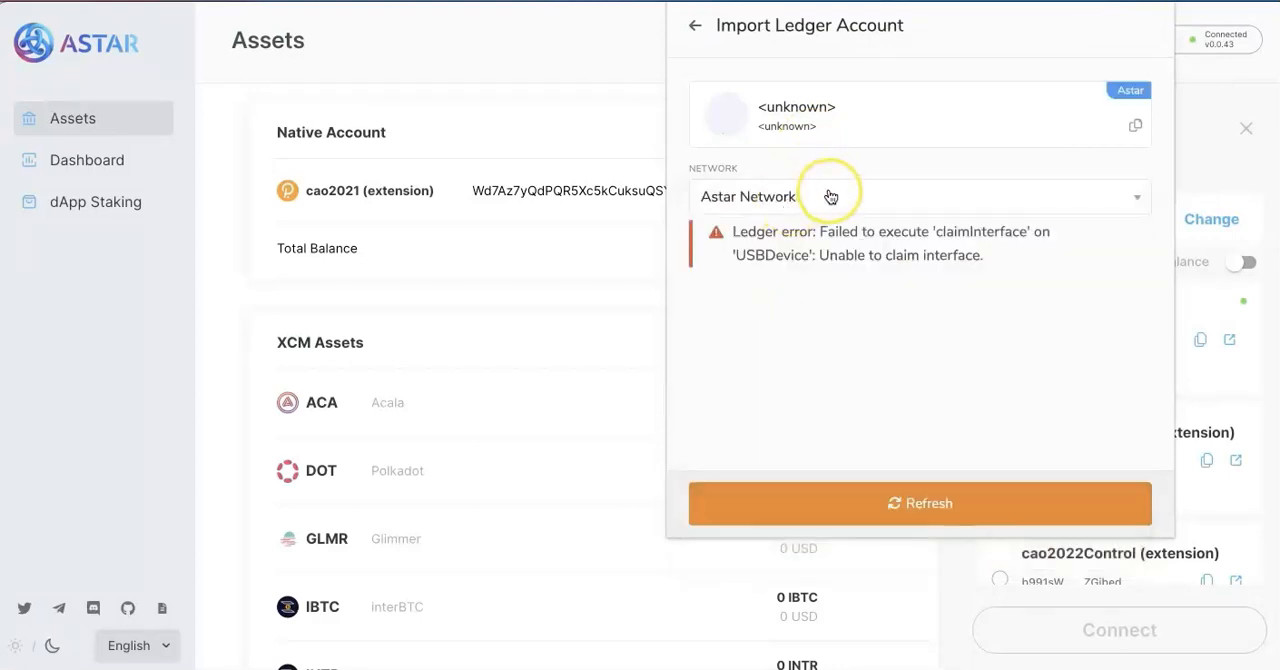
pyautogui.click(920, 504)
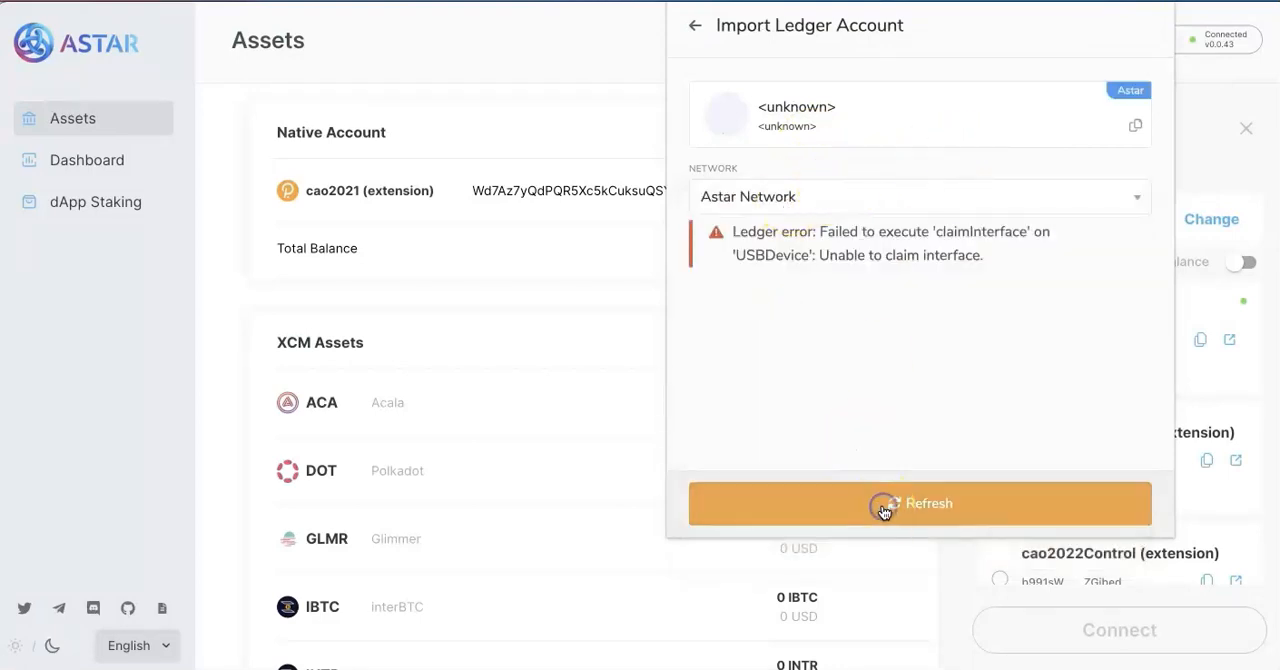
pyautogui.click(920, 504)
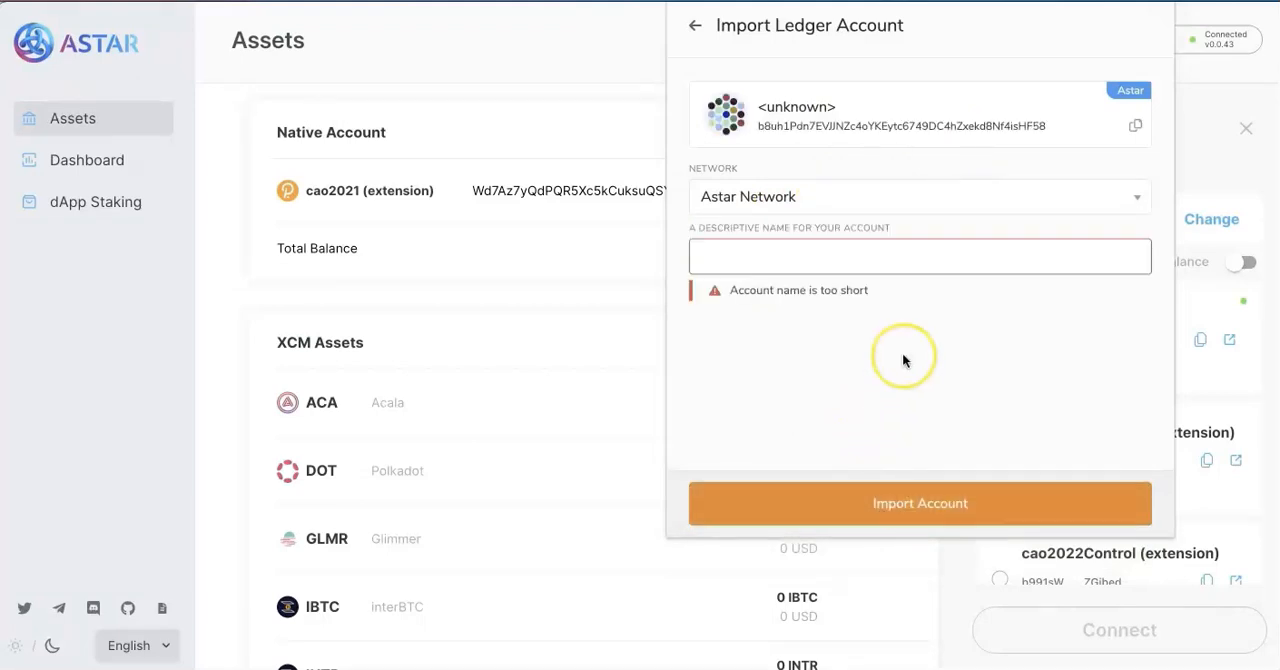
pyautogui.click(1134, 126)
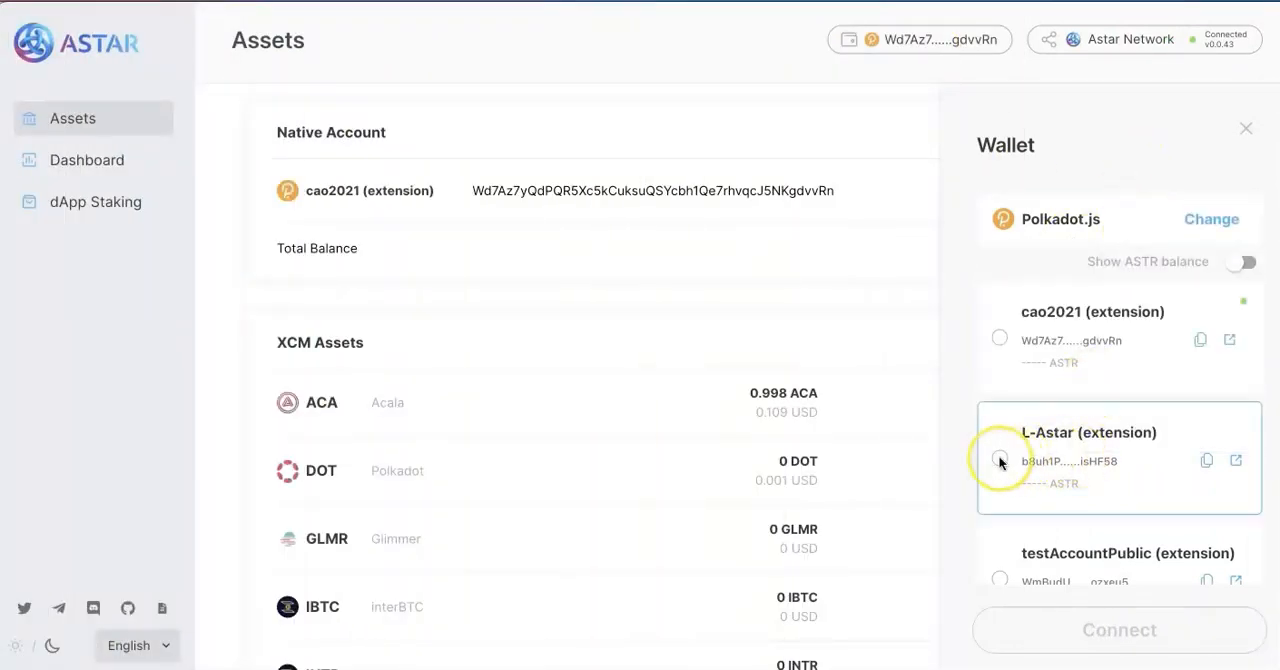
# Connect L-Astar to the portal and review its 1,000 ASTR transferable balance.
pyautogui.click(1000, 460)
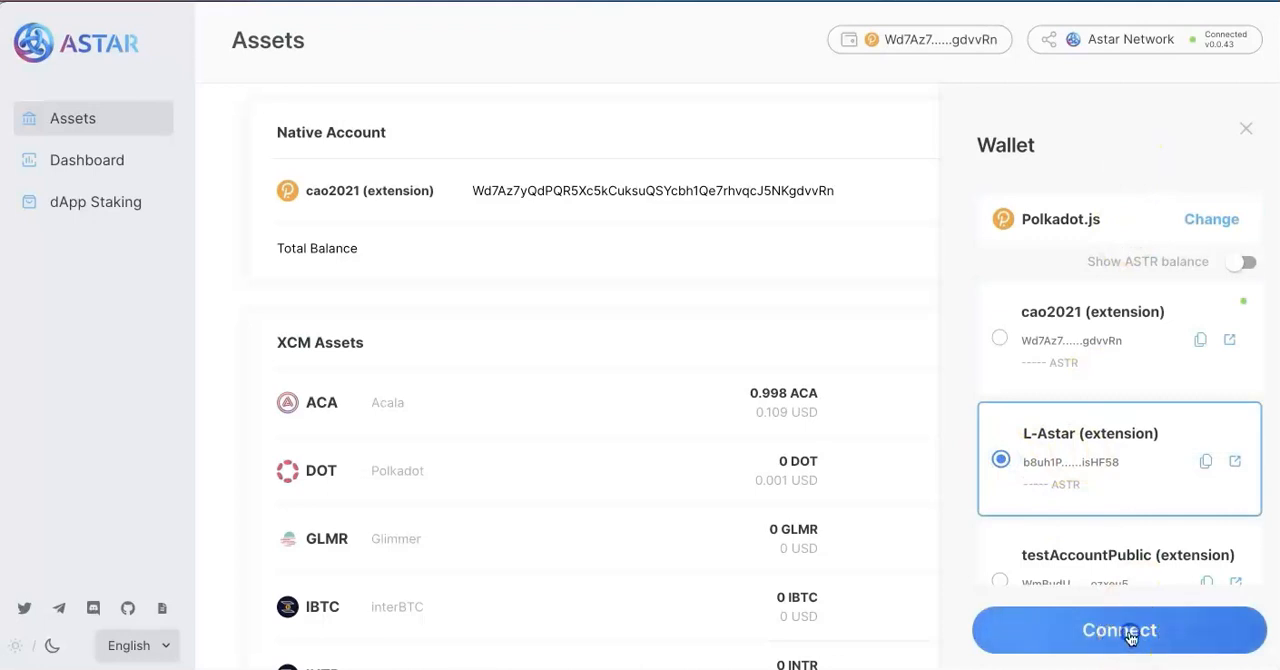
pyautogui.click(1118, 630)
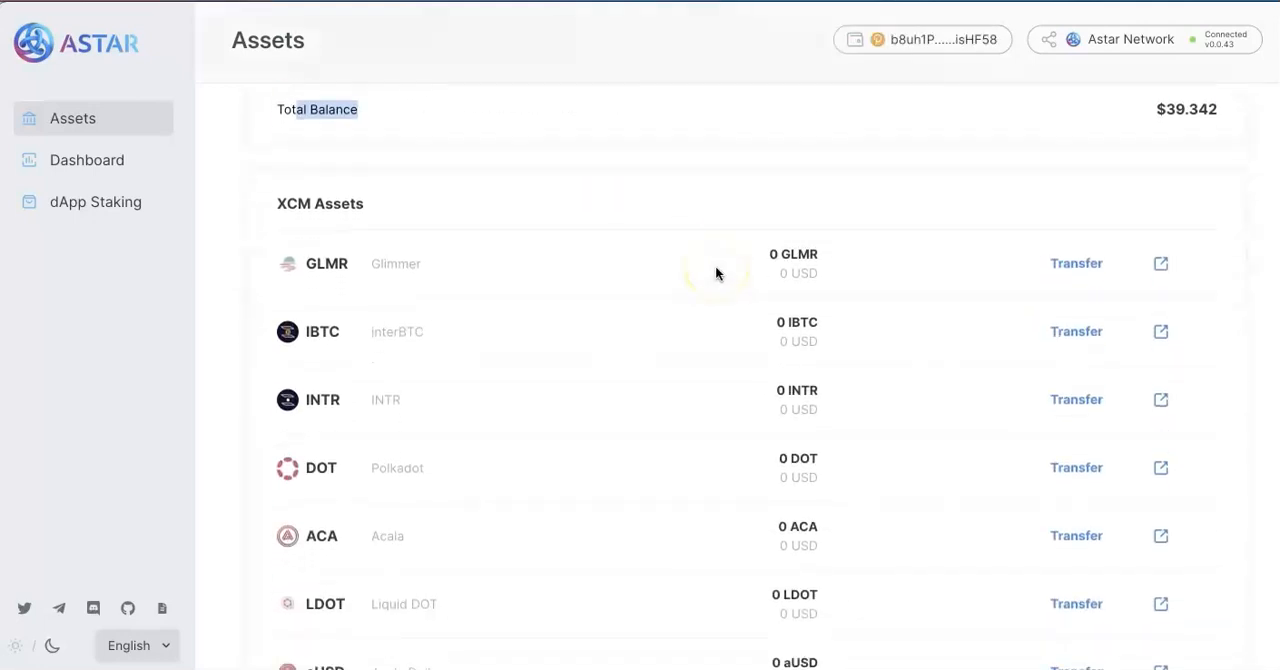
pyautogui.scroll(-3)
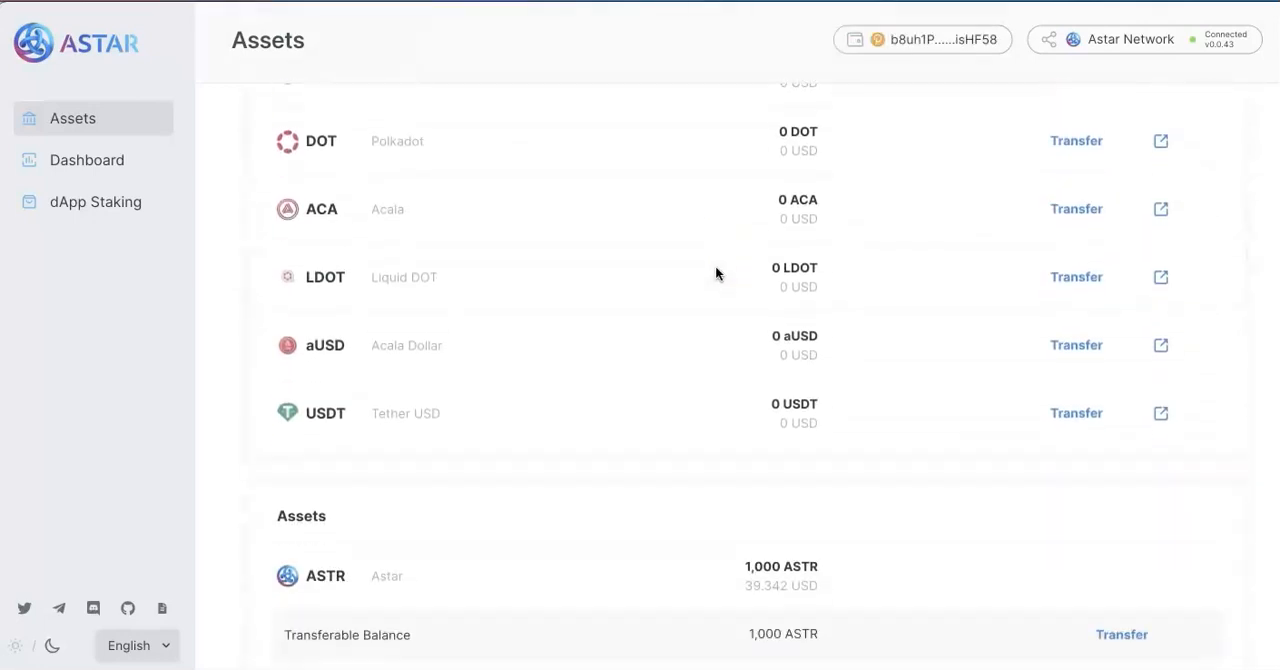
pyautogui.scroll(-3)
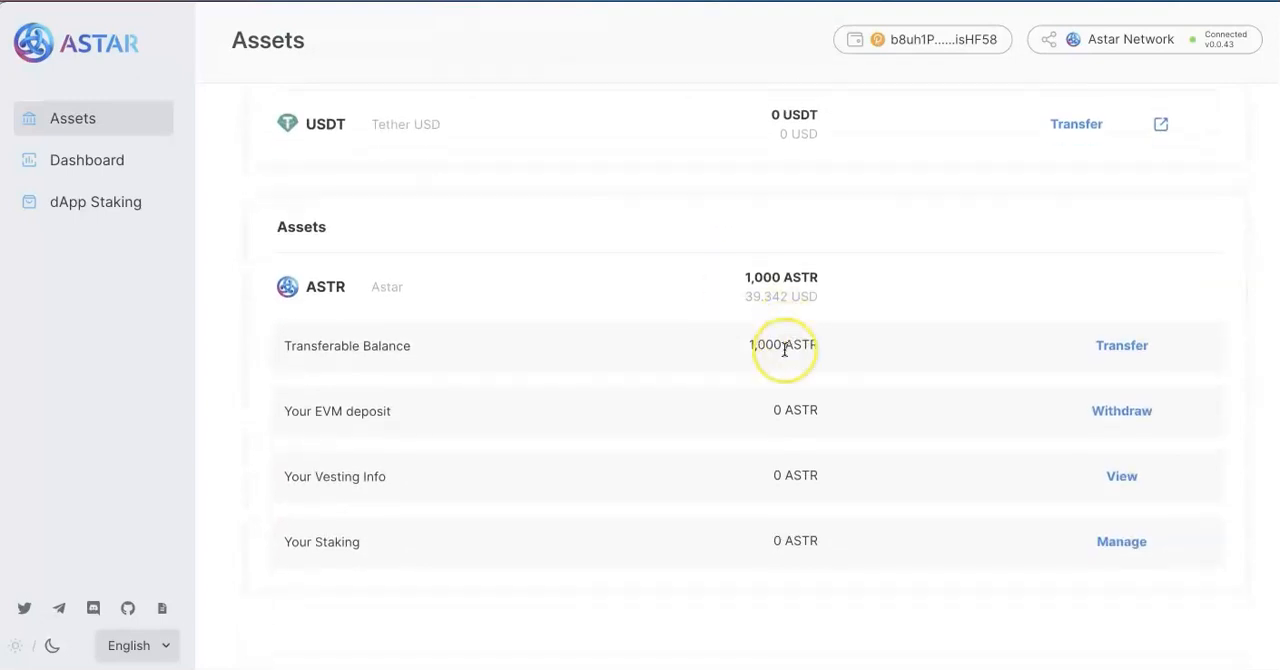
pyautogui.scroll(-3)
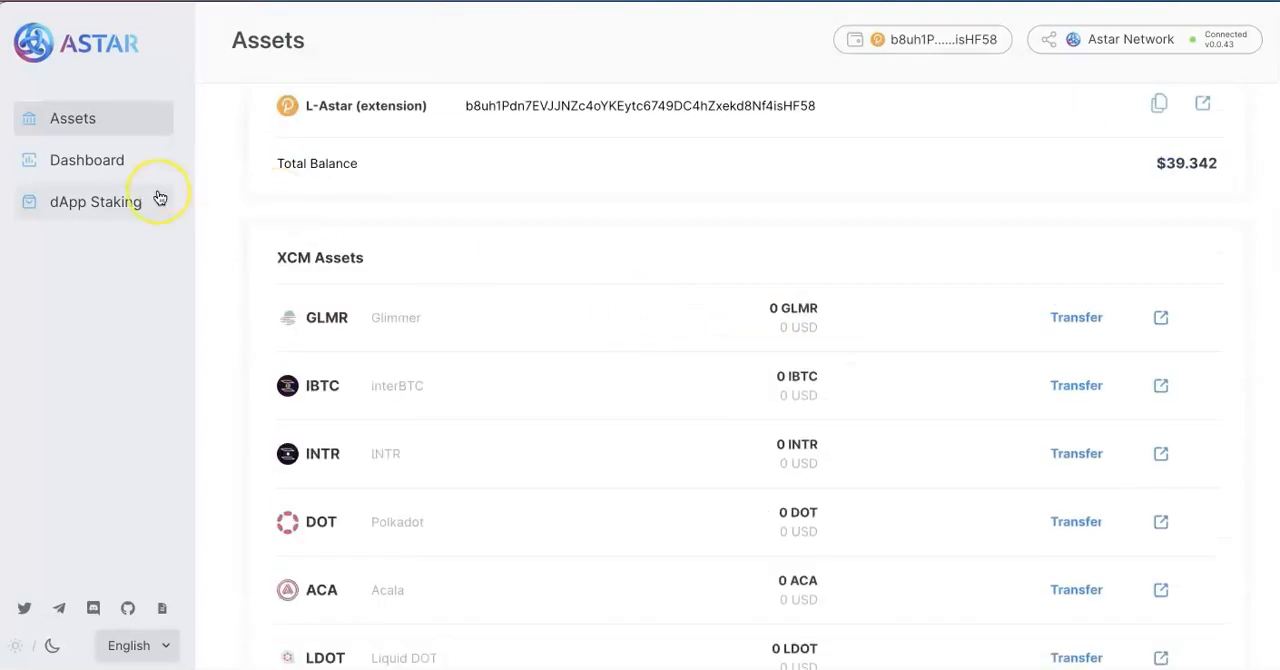
# Go to dApp Staking and scroll down to Astar Degens in the NFT section.
pyautogui.click(96, 200)
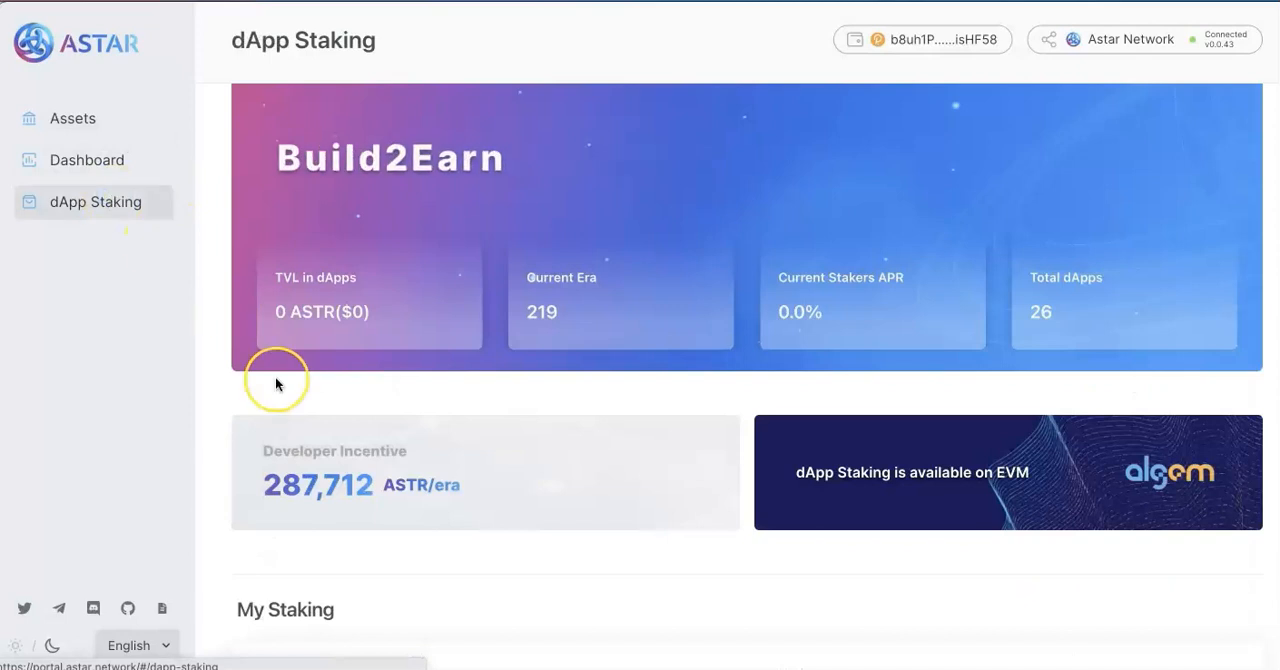
pyautogui.scroll(-3)
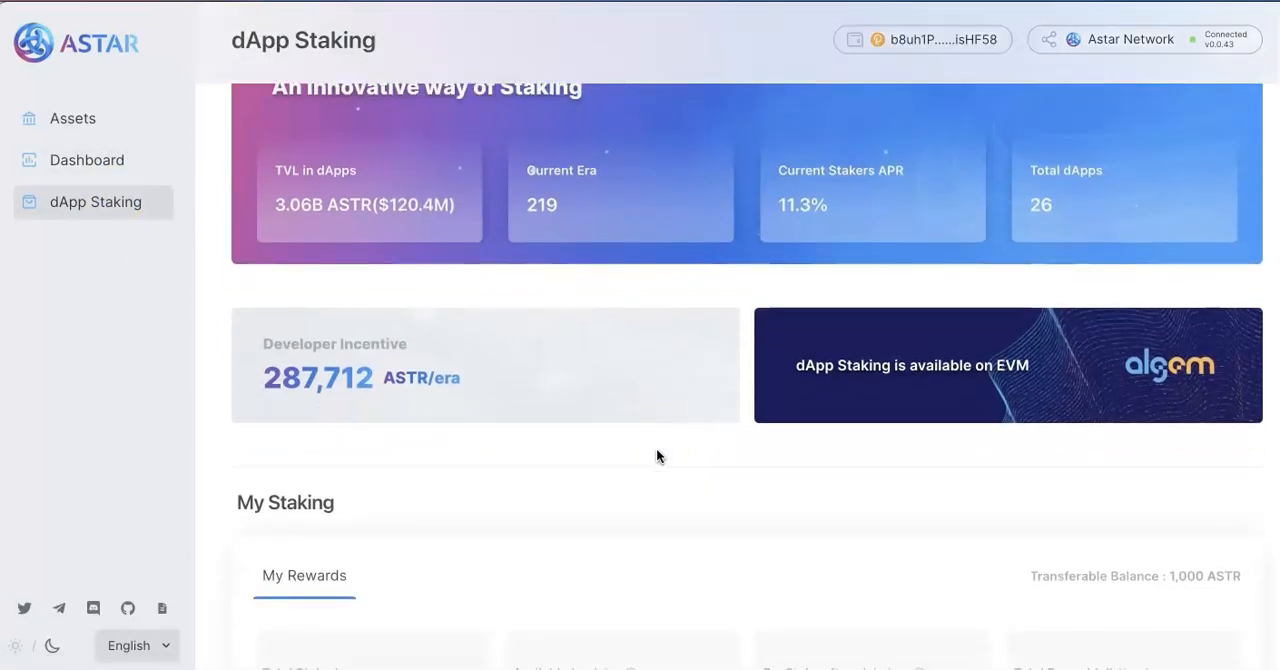
pyautogui.scroll(-3)
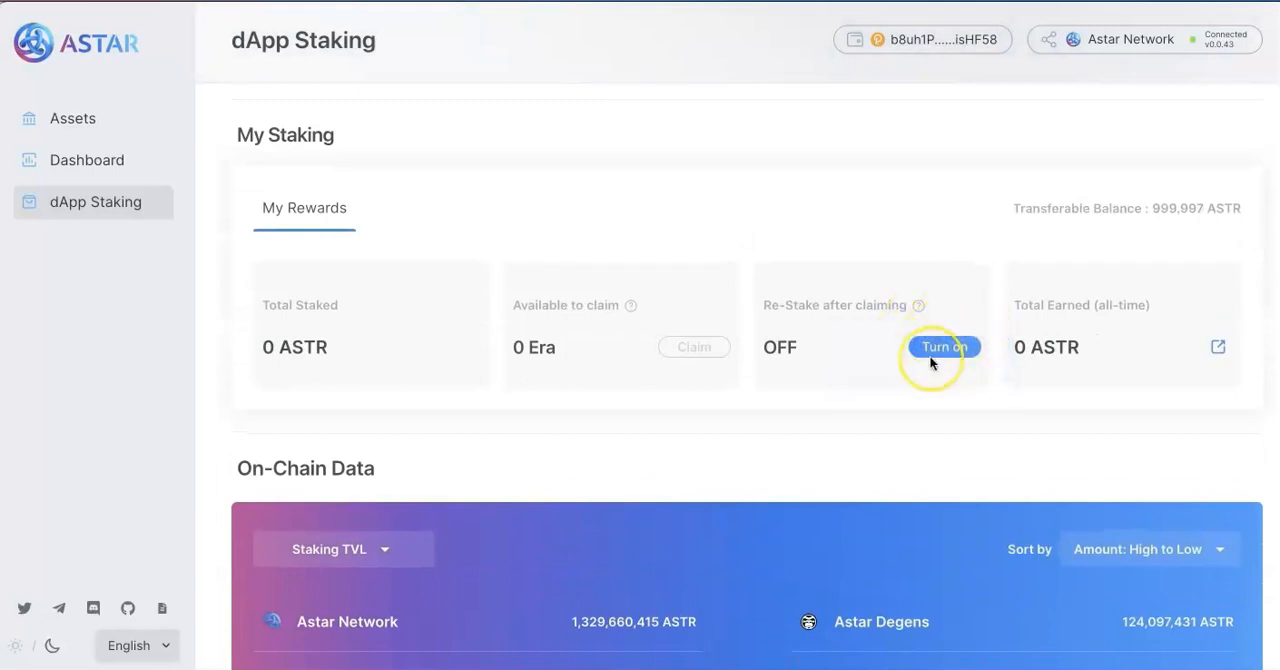
pyautogui.scroll(-3)
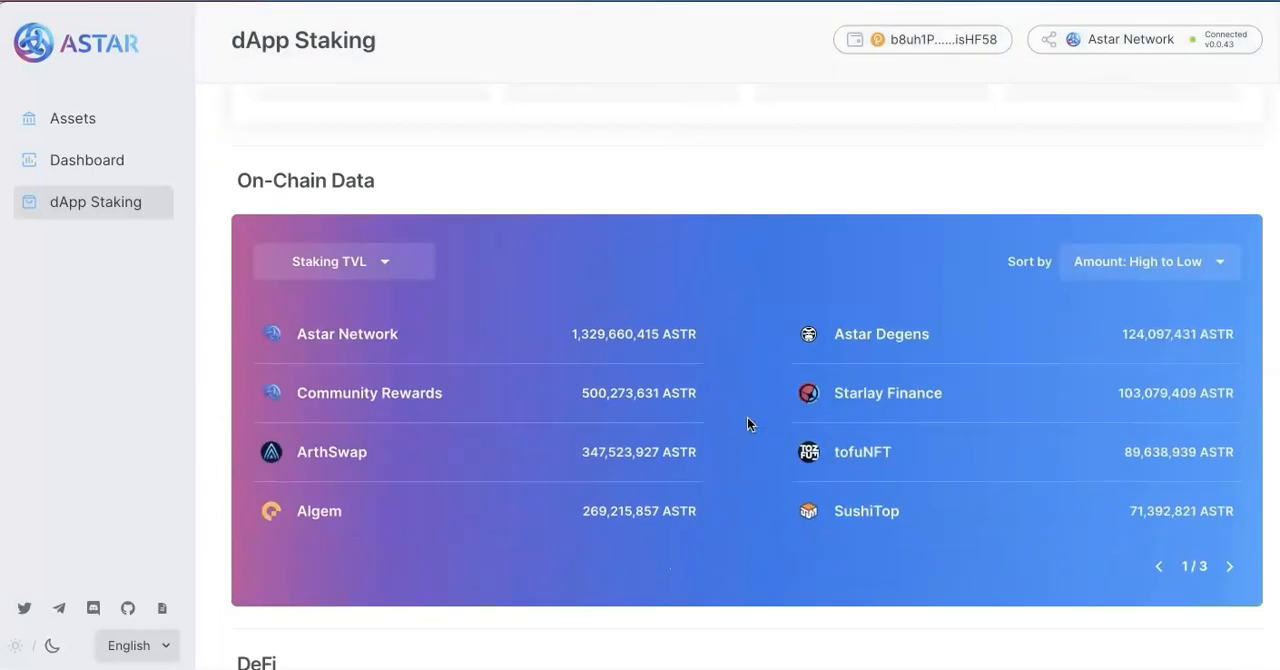
pyautogui.scroll(-3)
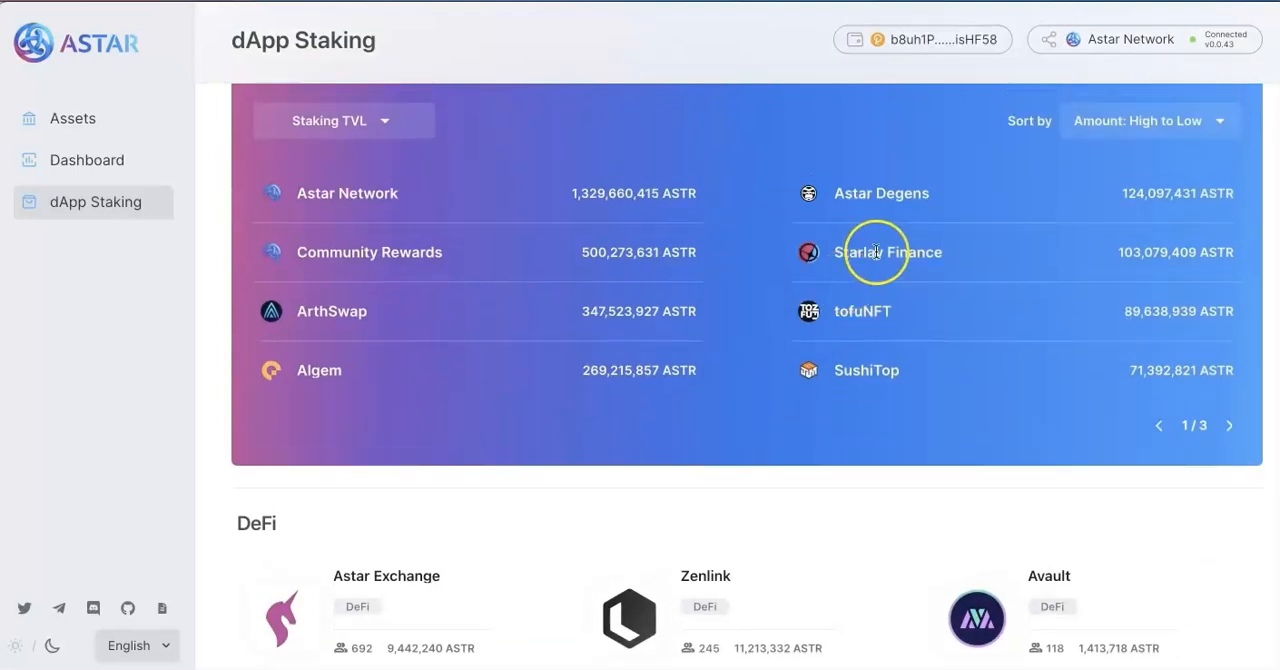
pyautogui.scroll(-3)
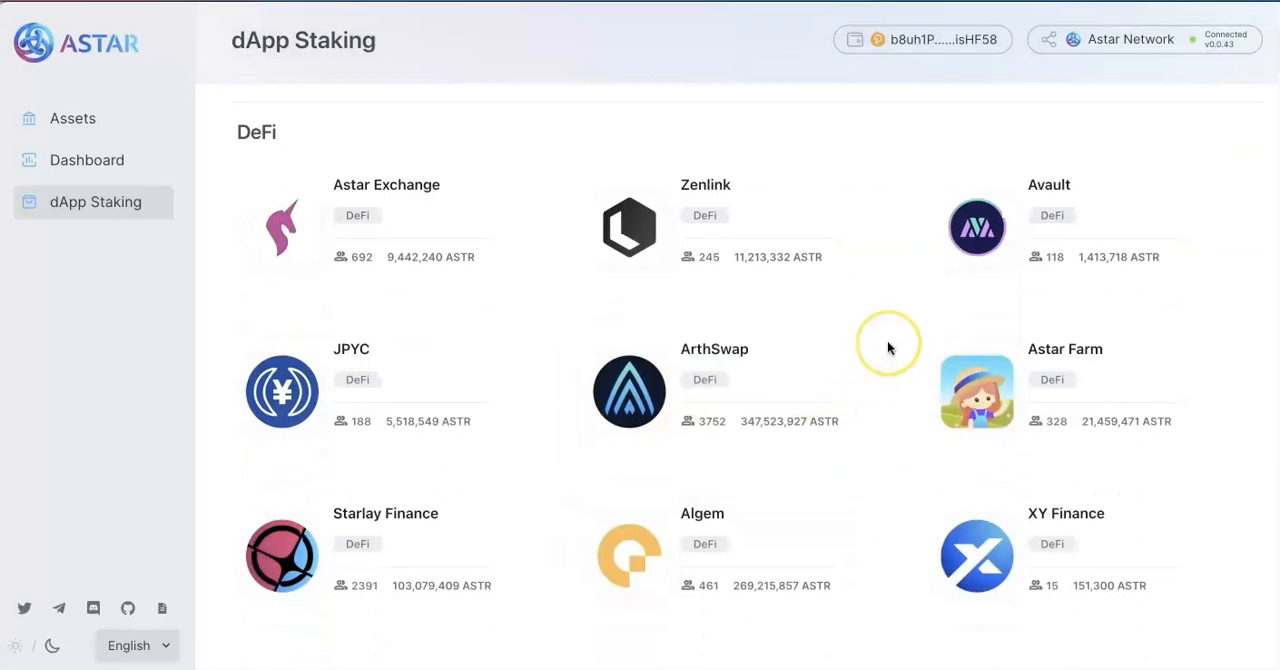
pyautogui.scroll(-3)
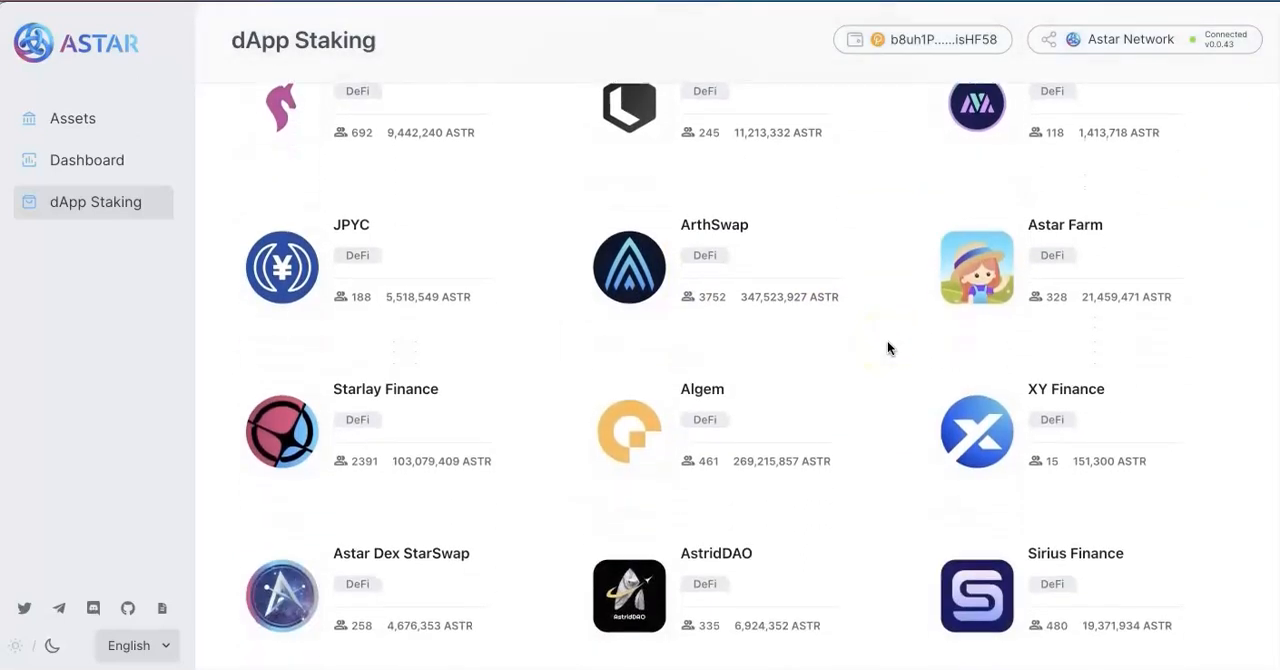
pyautogui.scroll(-3)
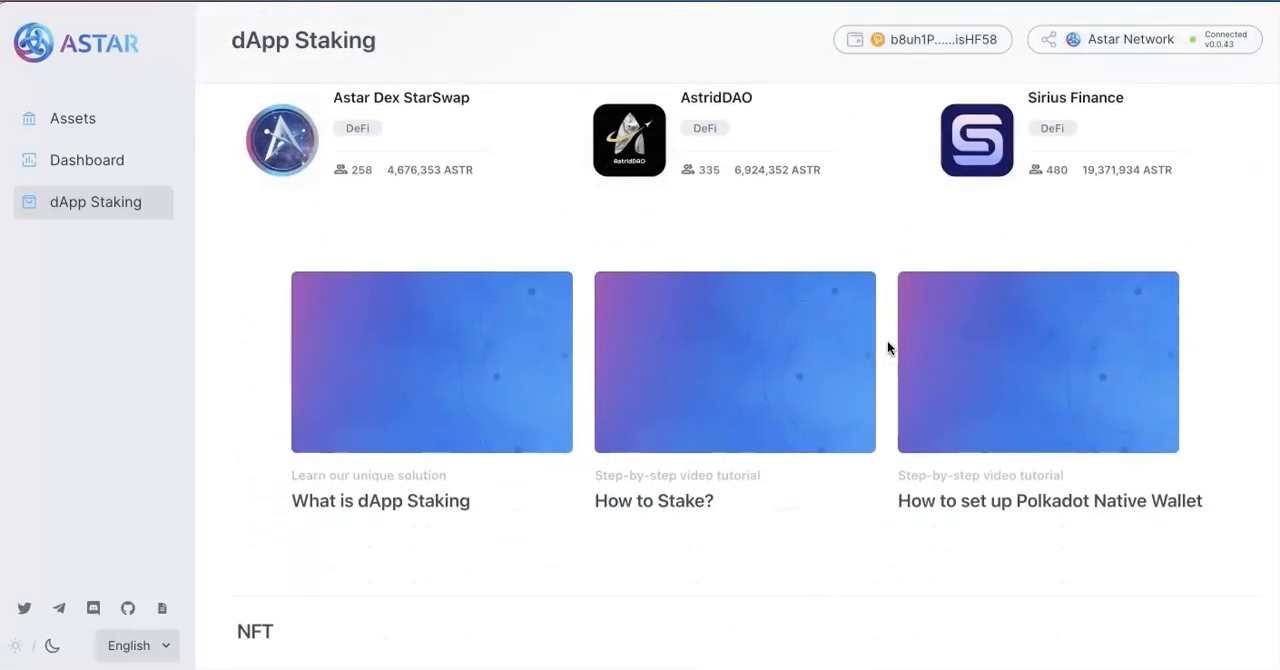
pyautogui.scroll(-3)
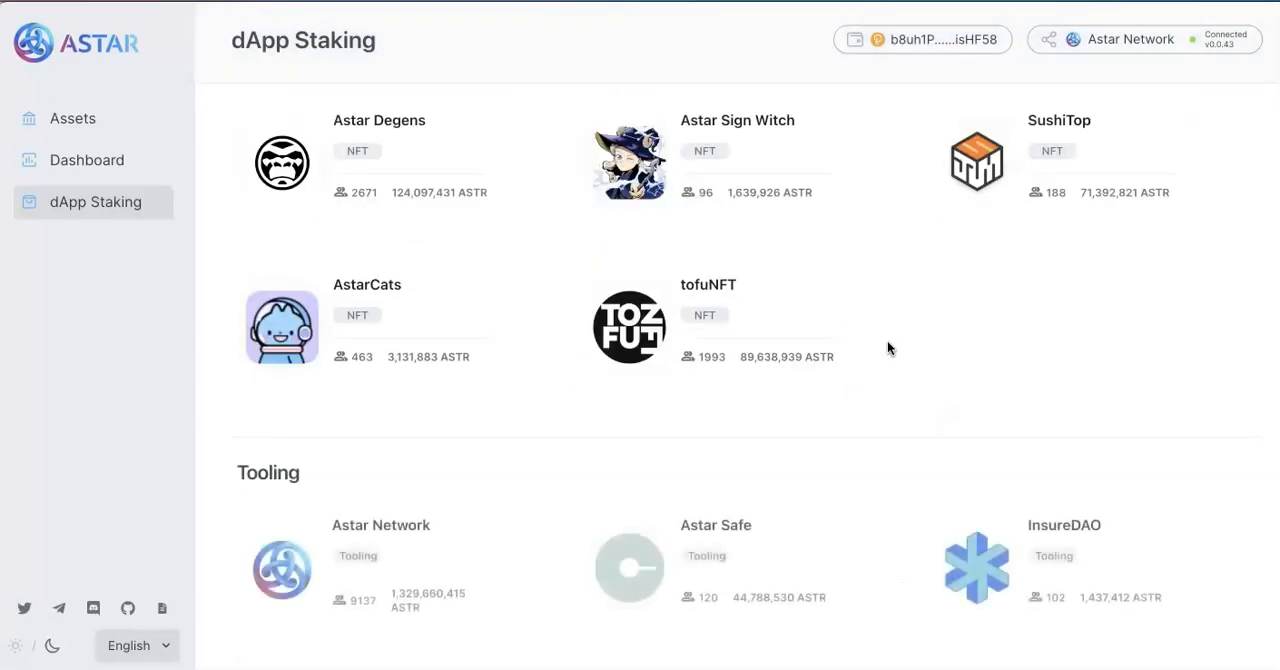
pyautogui.scroll(-3)
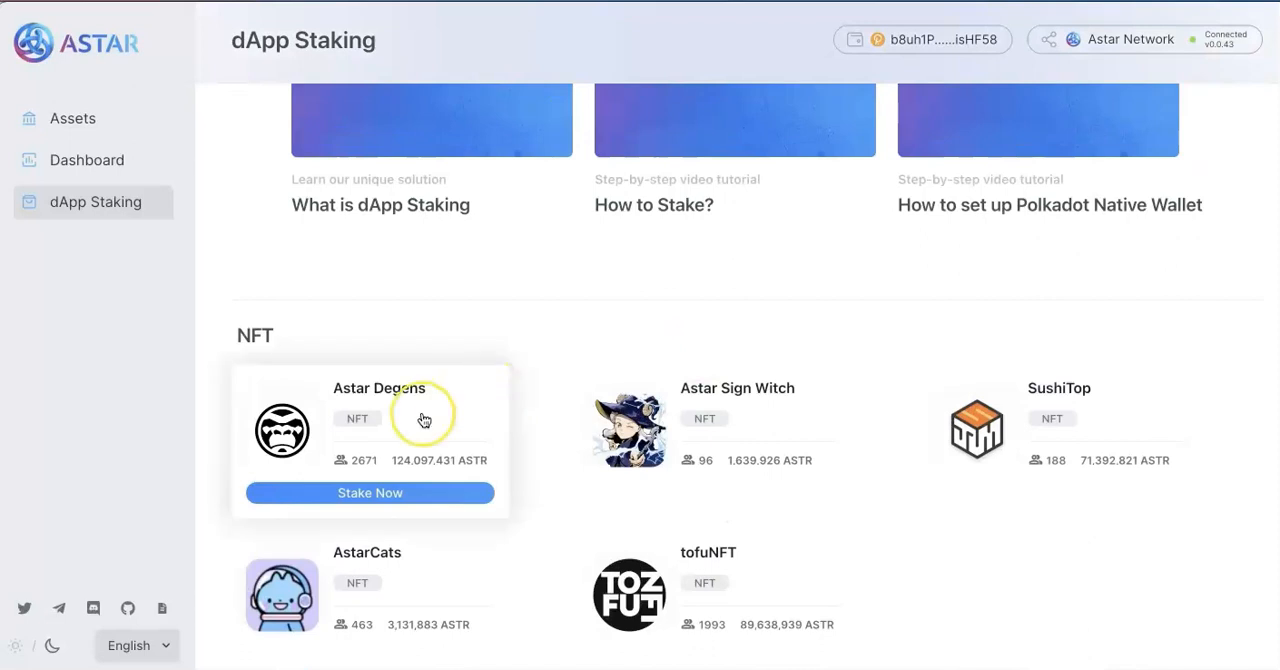
# Stake 998 ASTR to Astar Degens and sign the transaction on the Ledger.
pyautogui.click(370, 492)
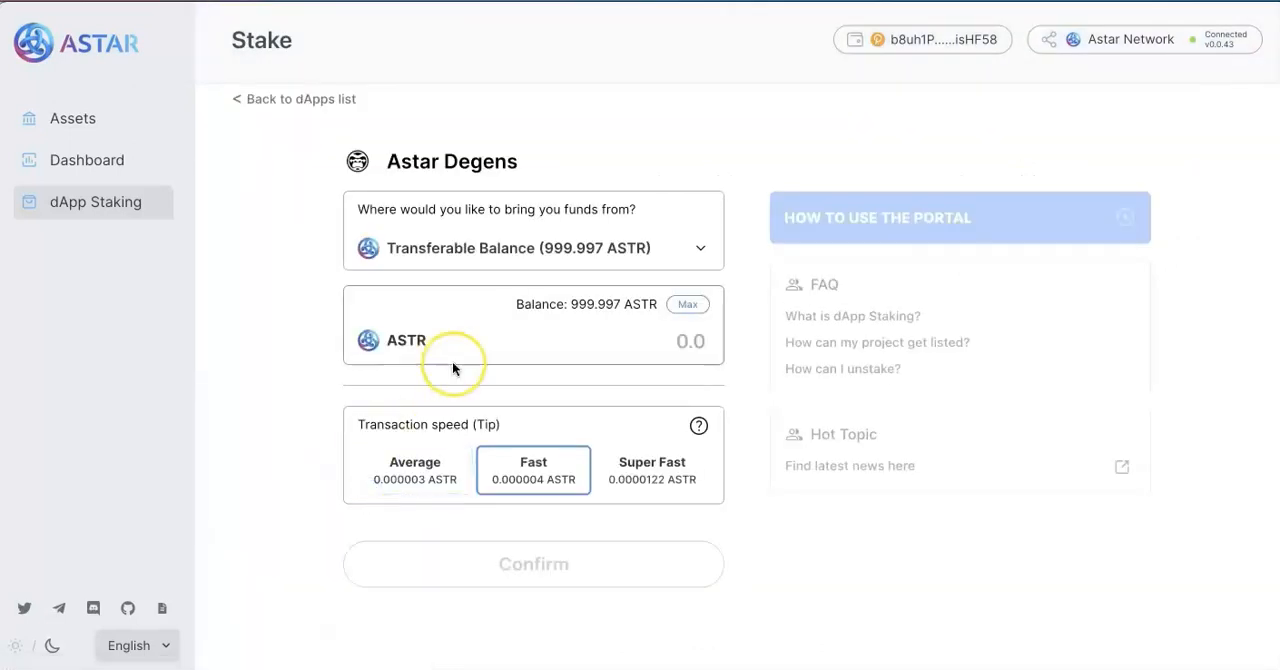
pyautogui.click(532, 564)
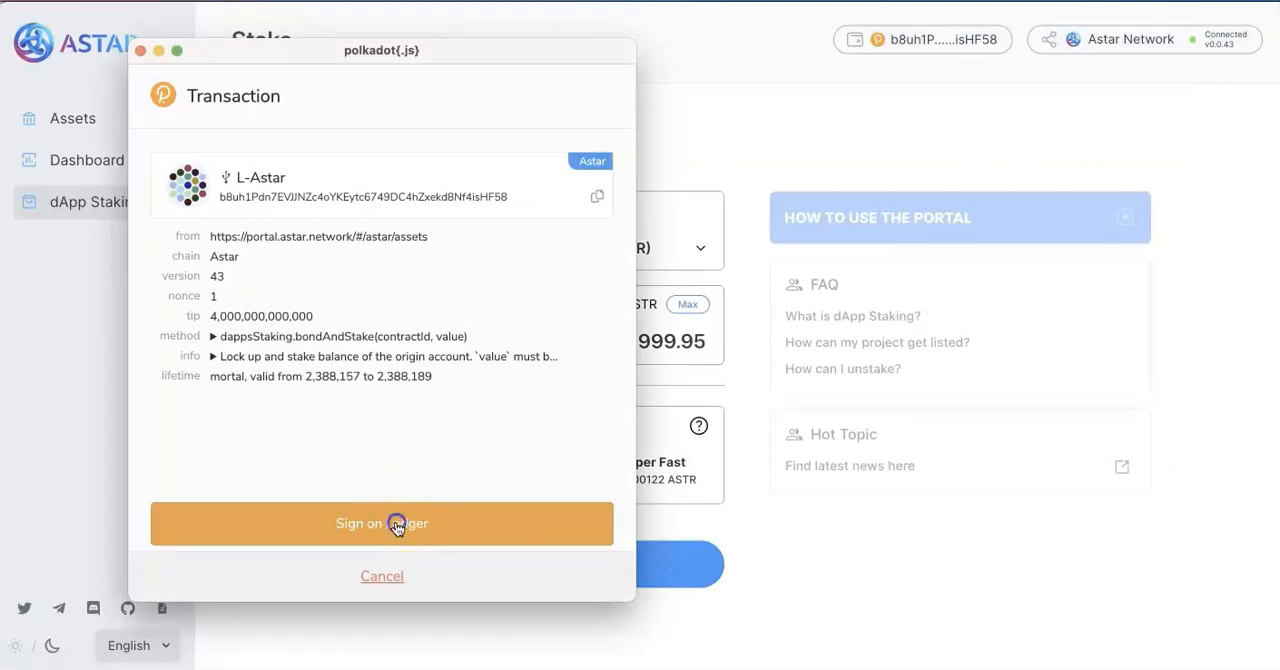
pyautogui.click(380, 524)
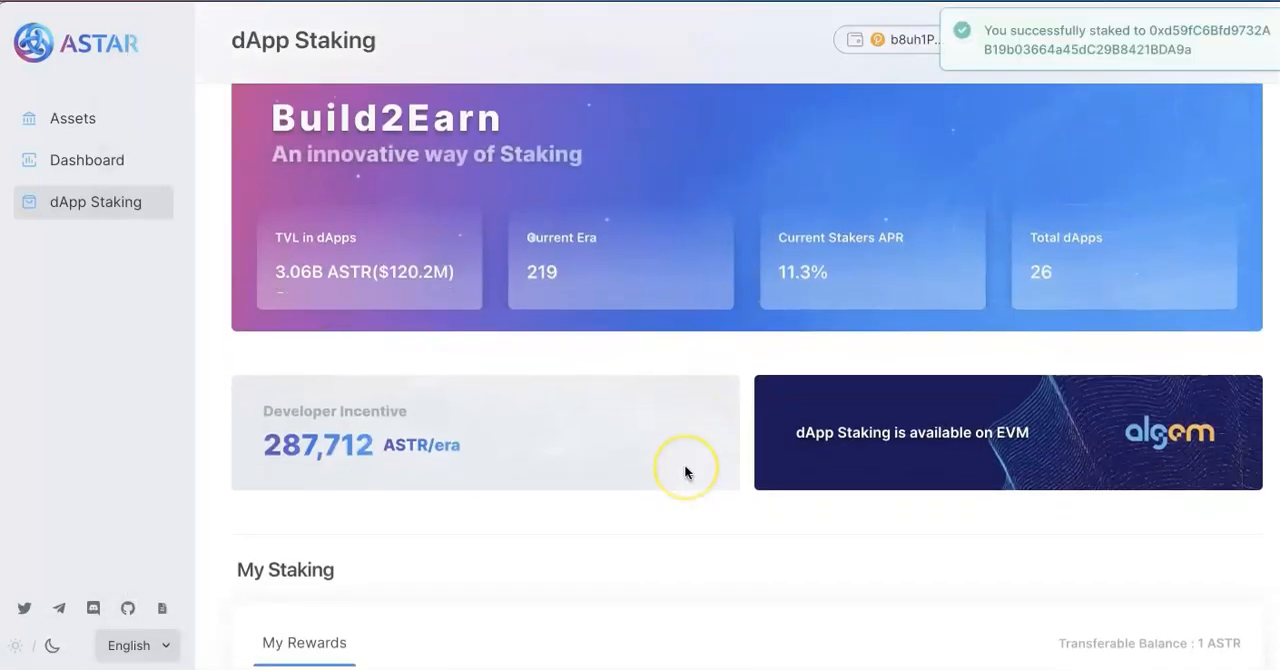
pyautogui.scroll(-3)
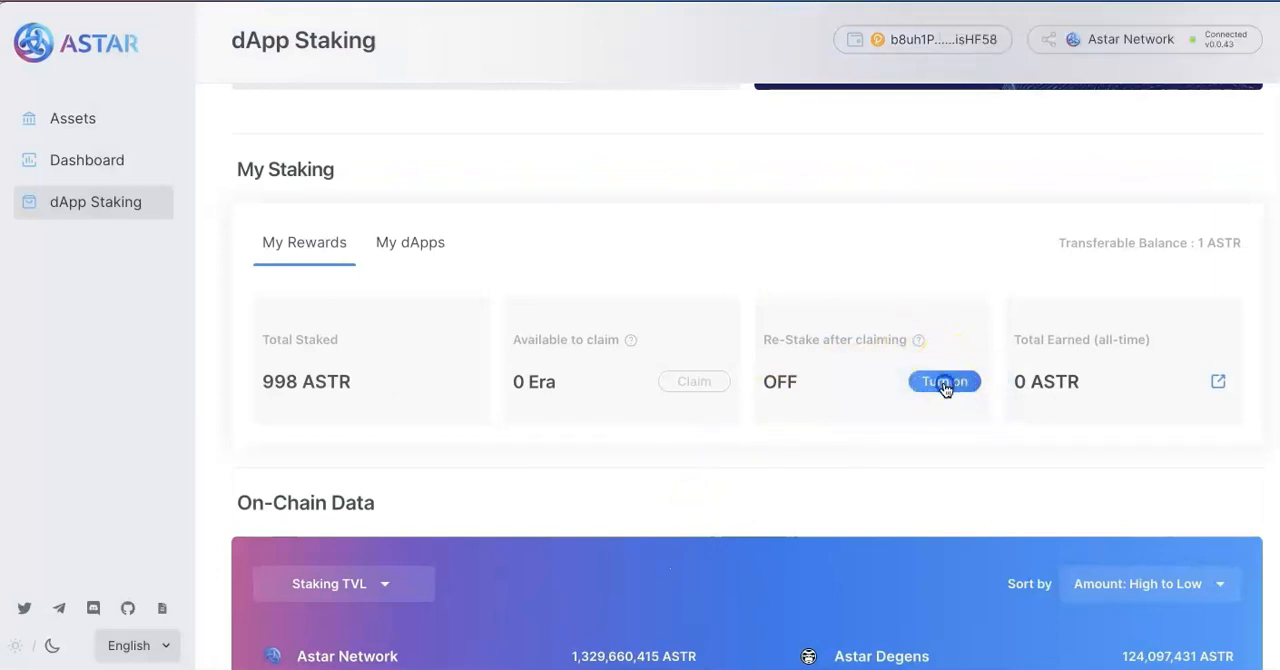
# Turn on Re-Stake after claiming and approve the setting by signing on the Ledger.
pyautogui.click(944, 382)
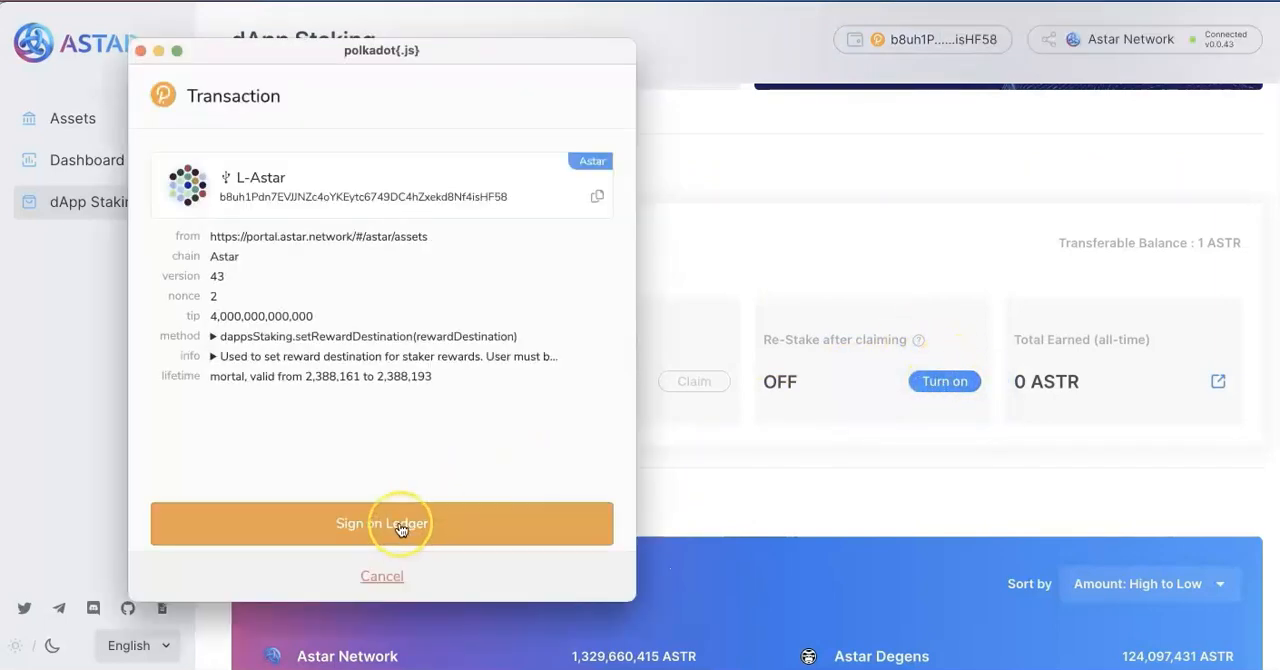
pyautogui.click(382, 524)
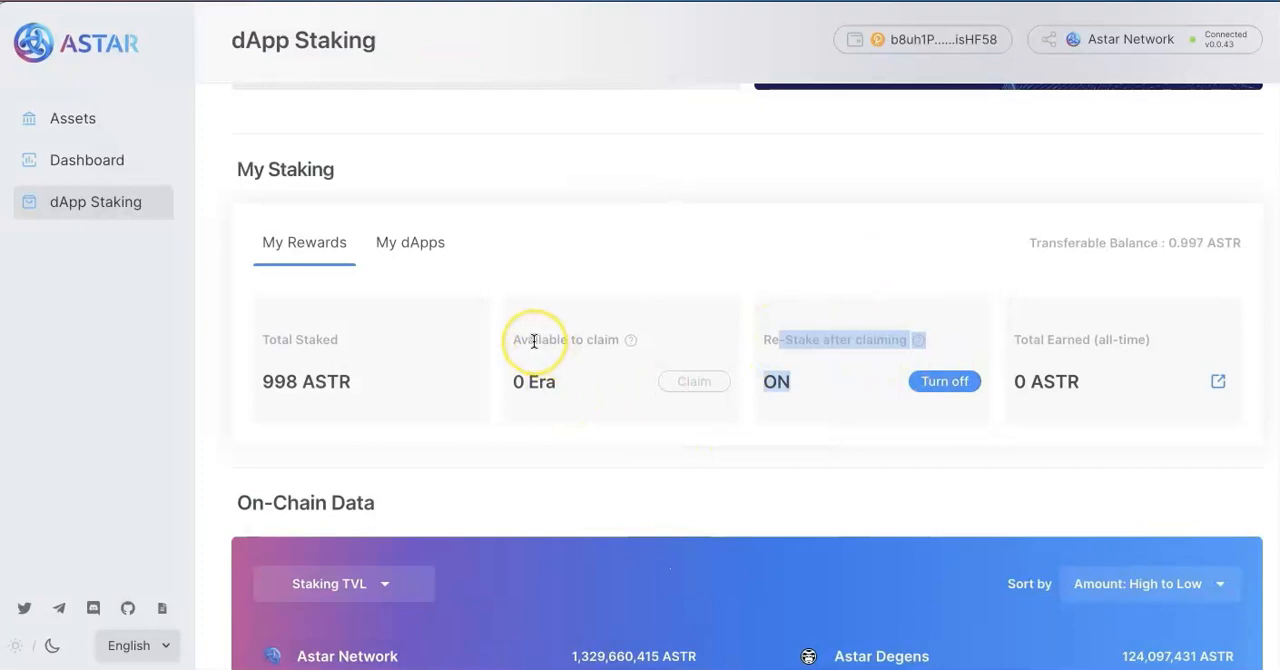
pyautogui.scroll(-3)
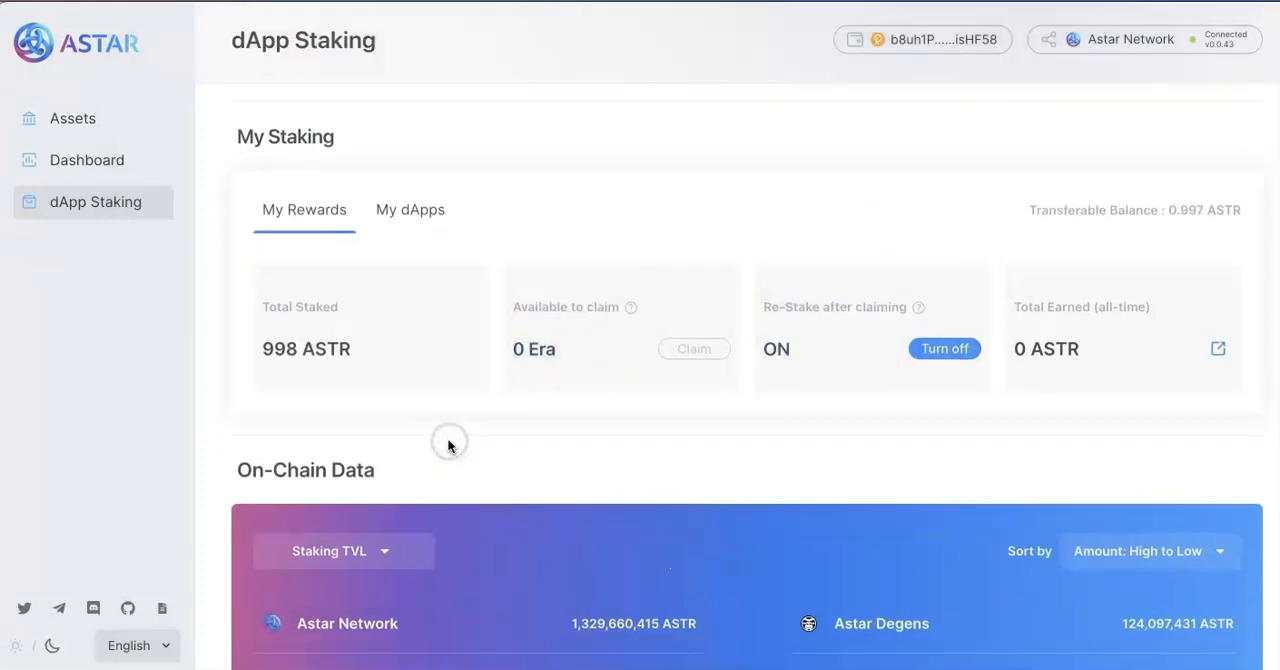
# View the My dApps list showing Astar Degens with 998 ASTR staked.
pyautogui.click(410, 208)
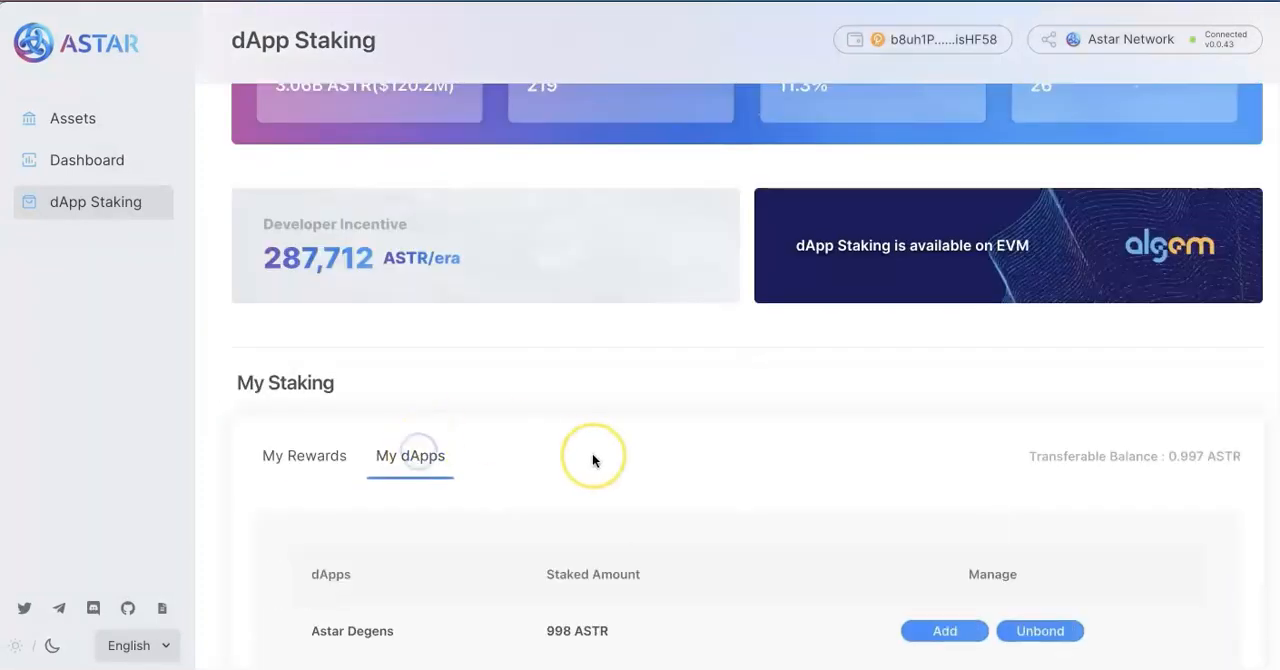
pyautogui.scroll(-3)
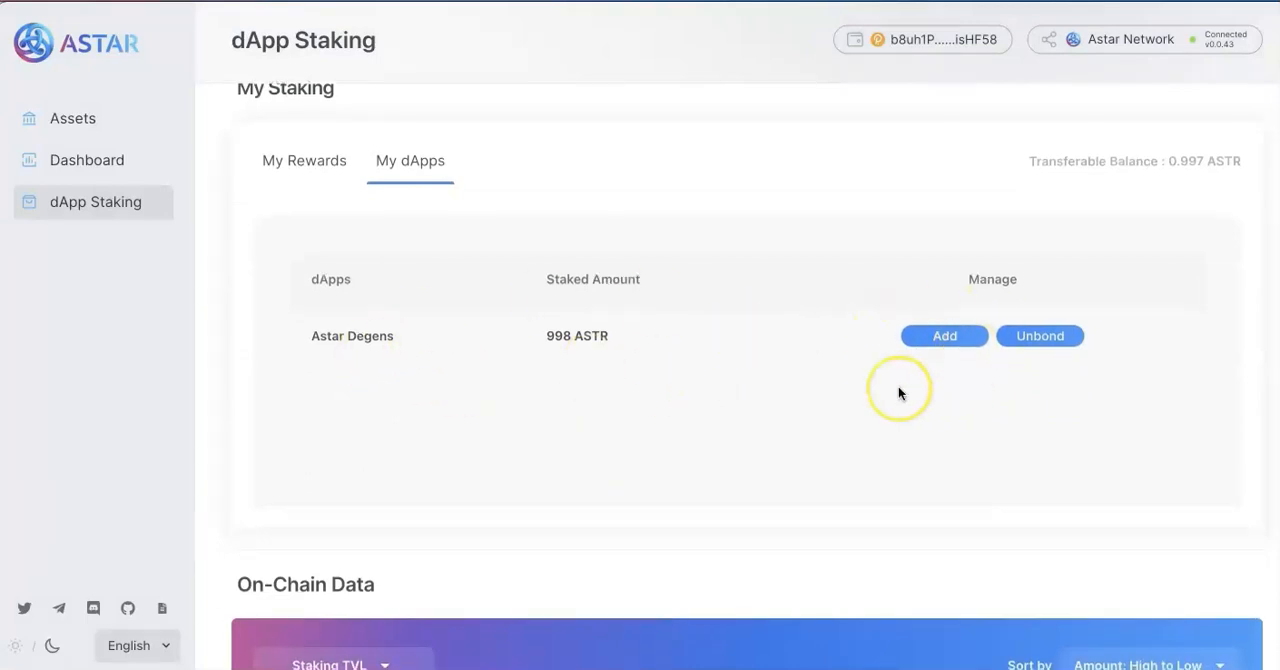
pyautogui.scroll(-3)
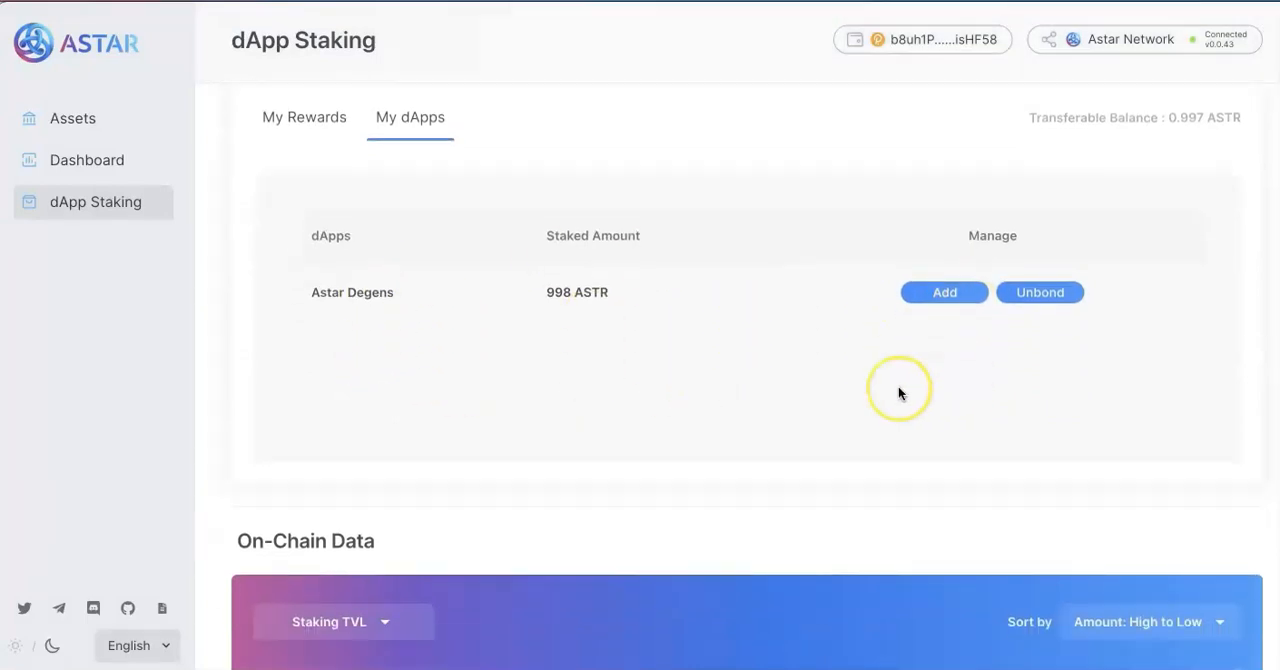